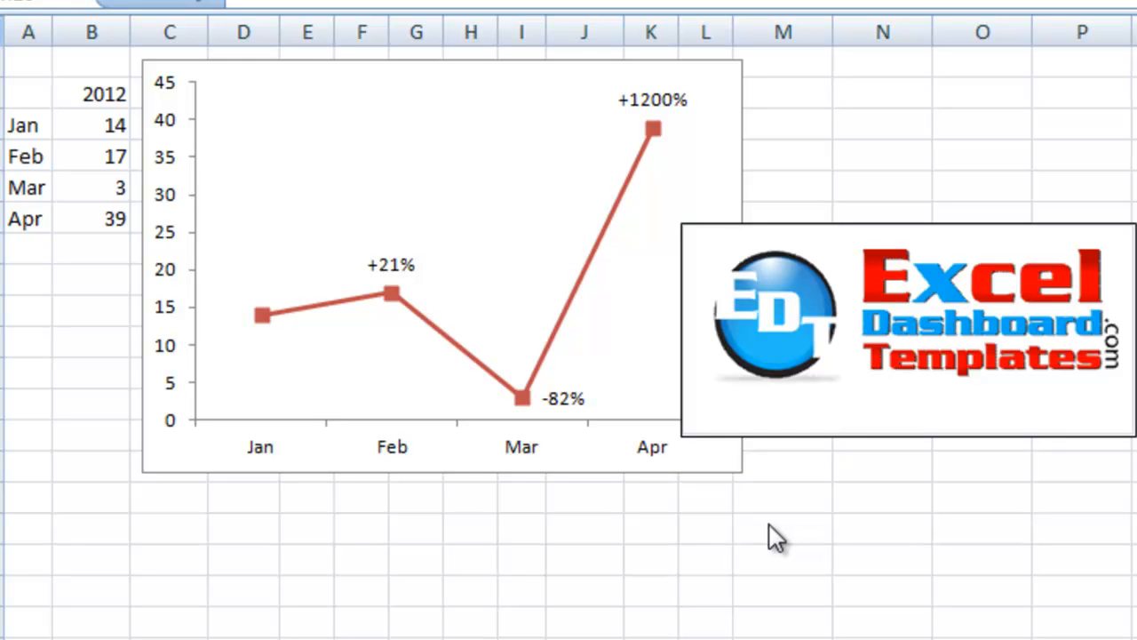
mouse_move(839, 428)
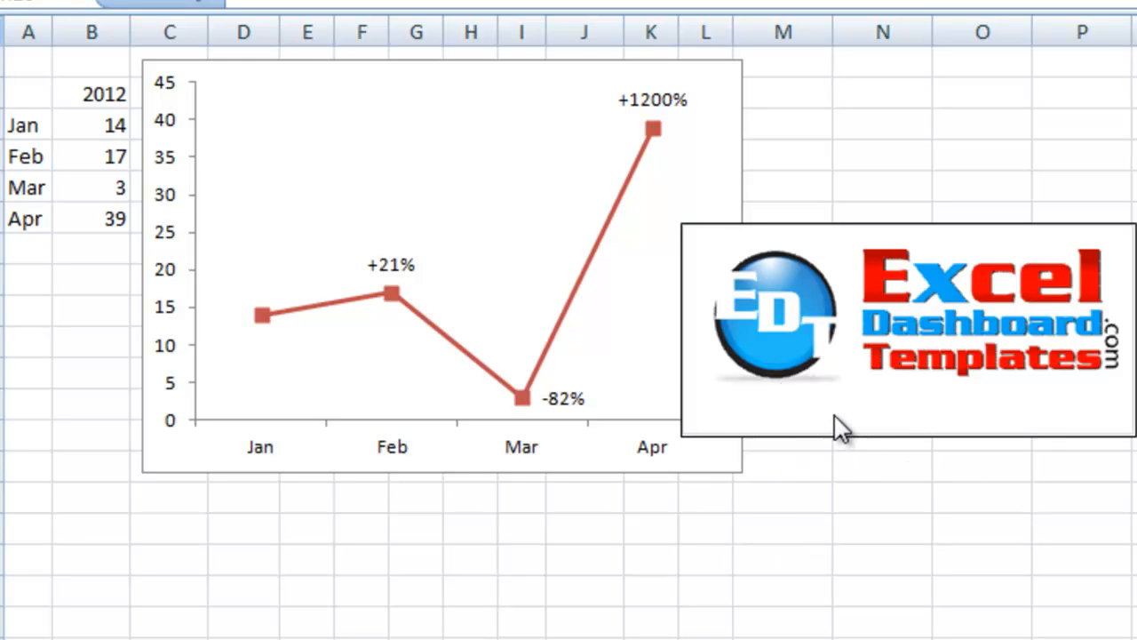
mouse_move(921, 400)
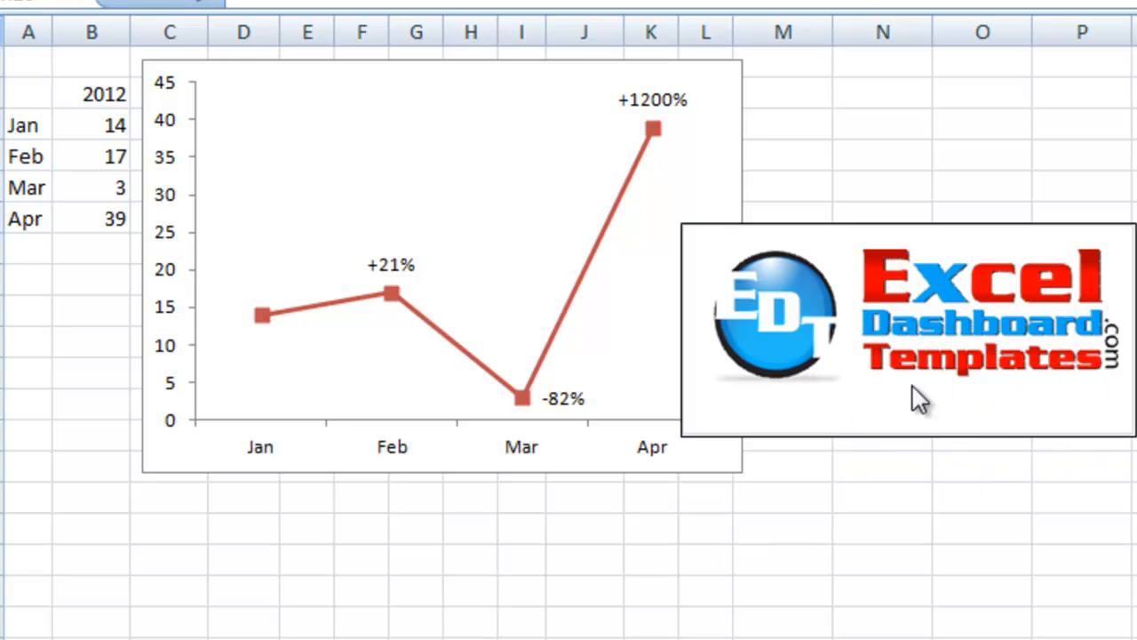
mouse_move(882, 402)
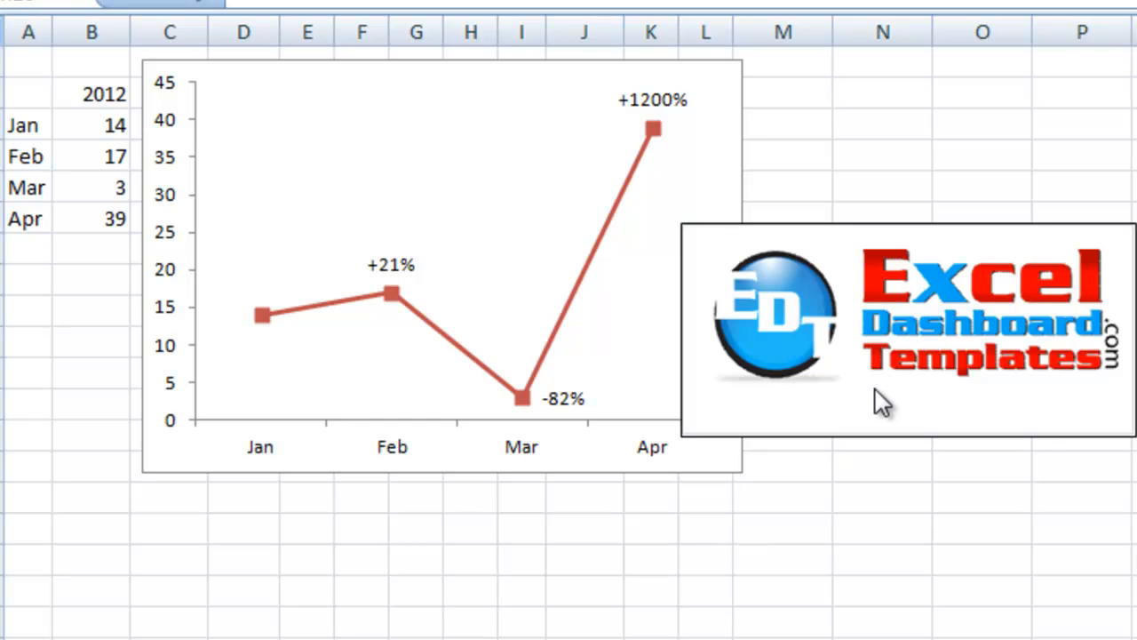
mouse_move(274, 235)
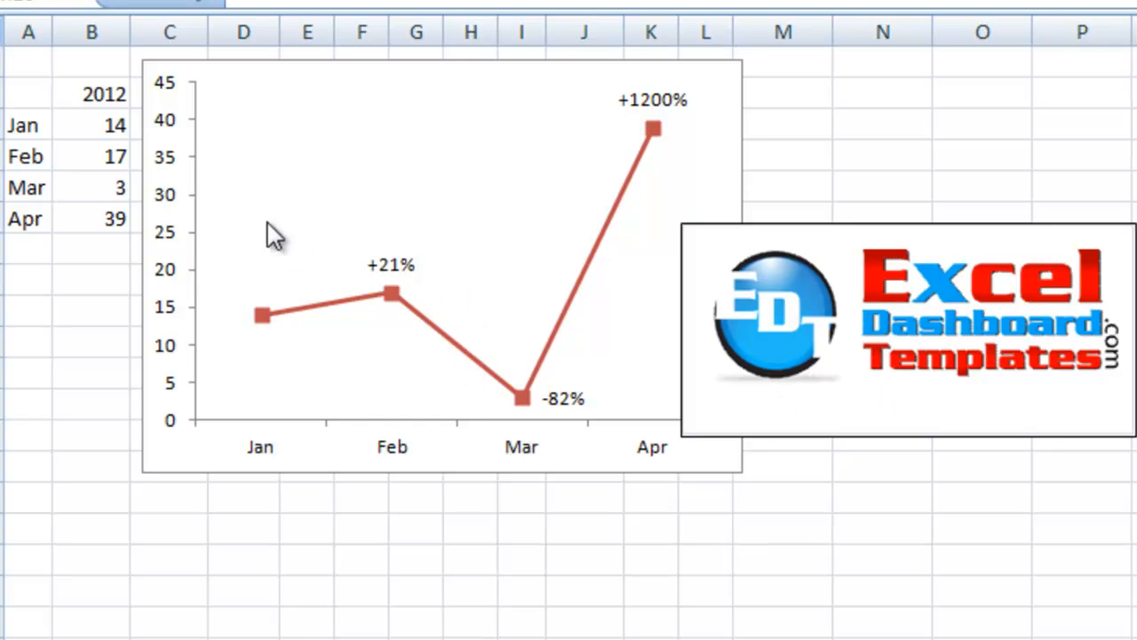
mouse_move(418, 288)
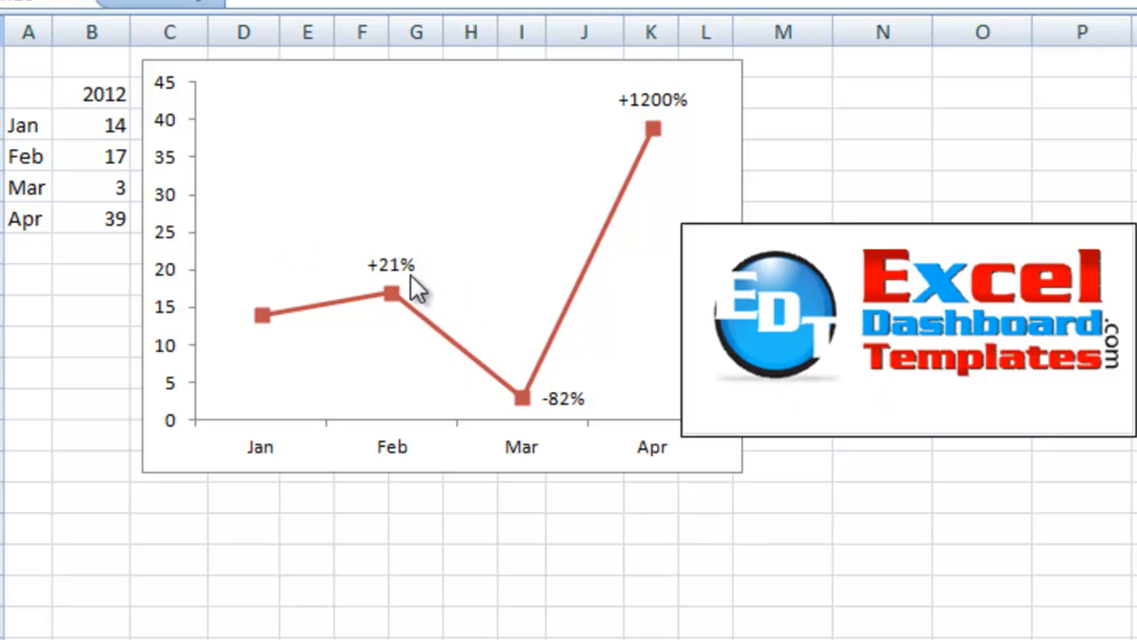
mouse_move(433, 309)
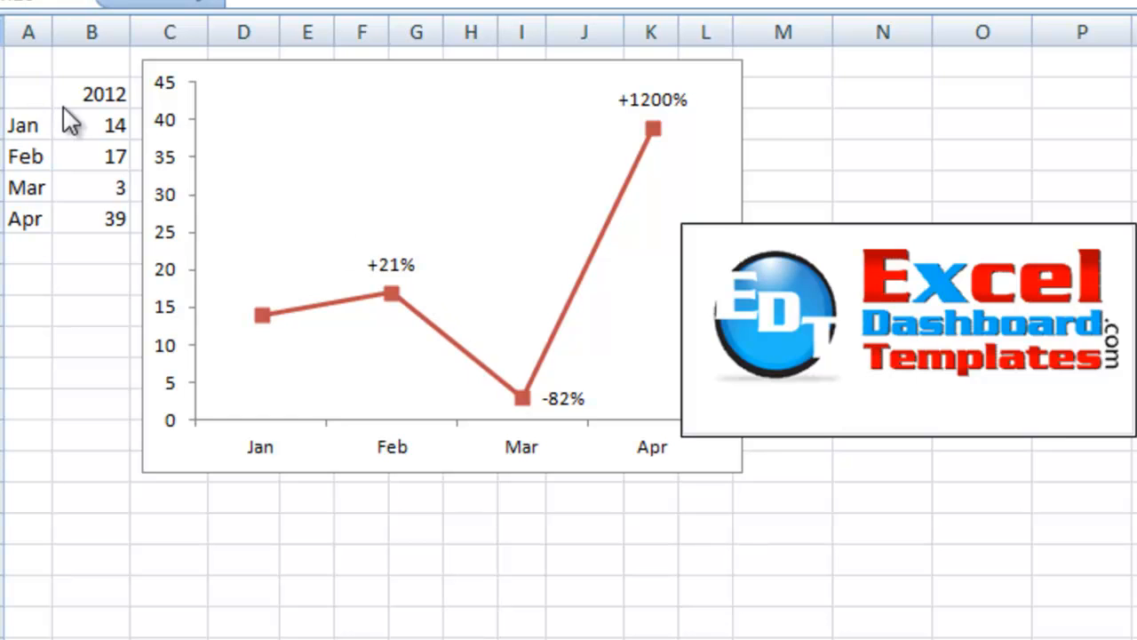
mouse_move(417, 288)
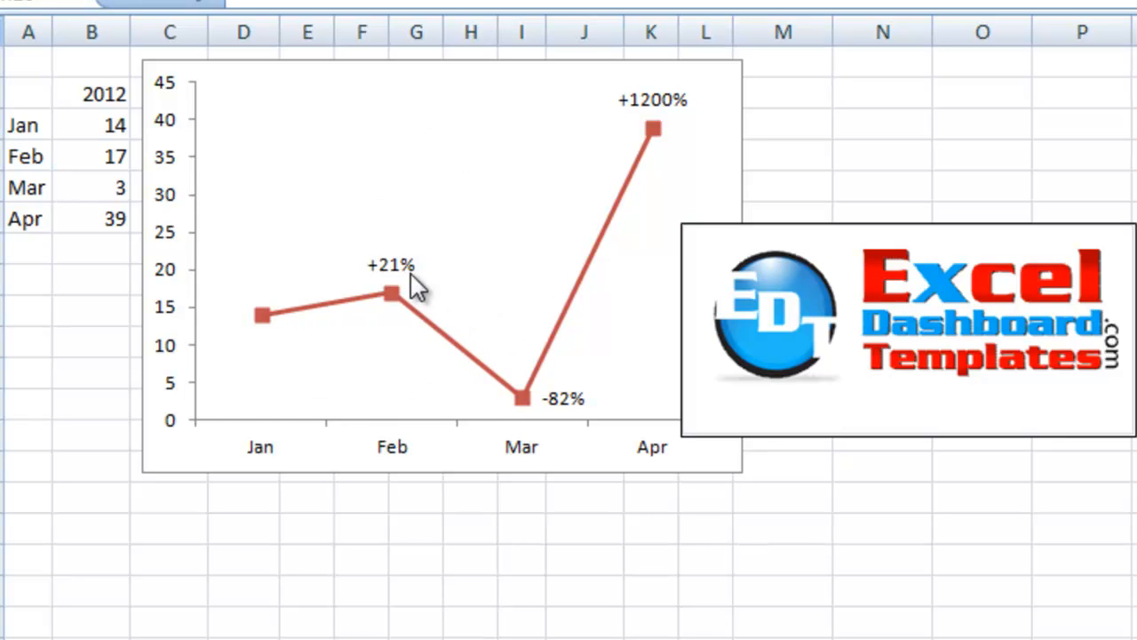
mouse_move(607, 419)
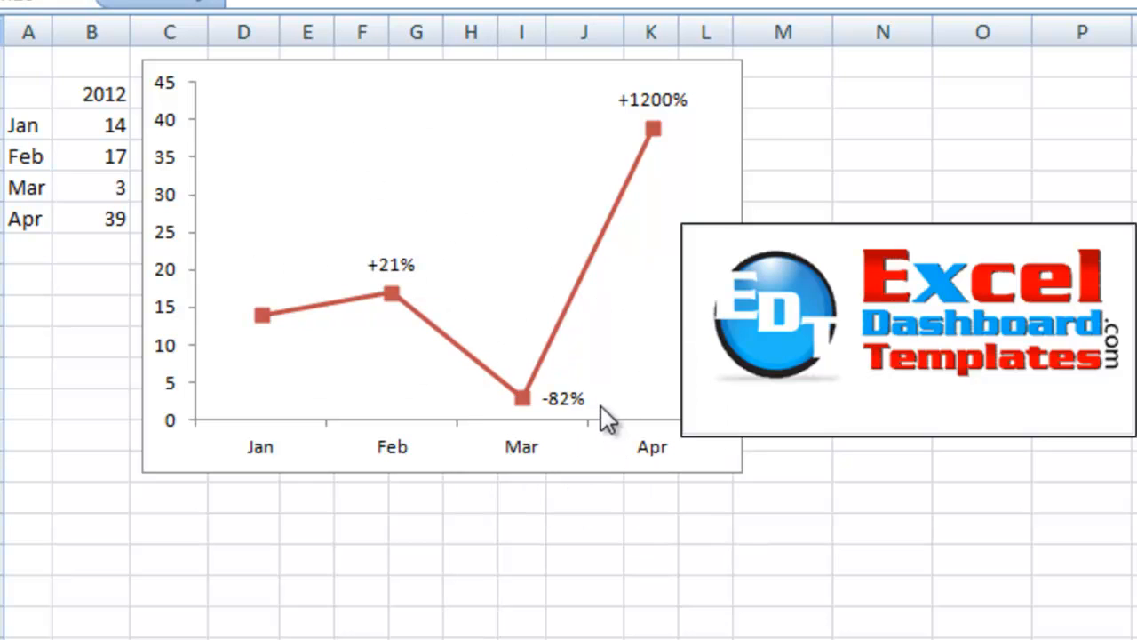
mouse_move(678, 188)
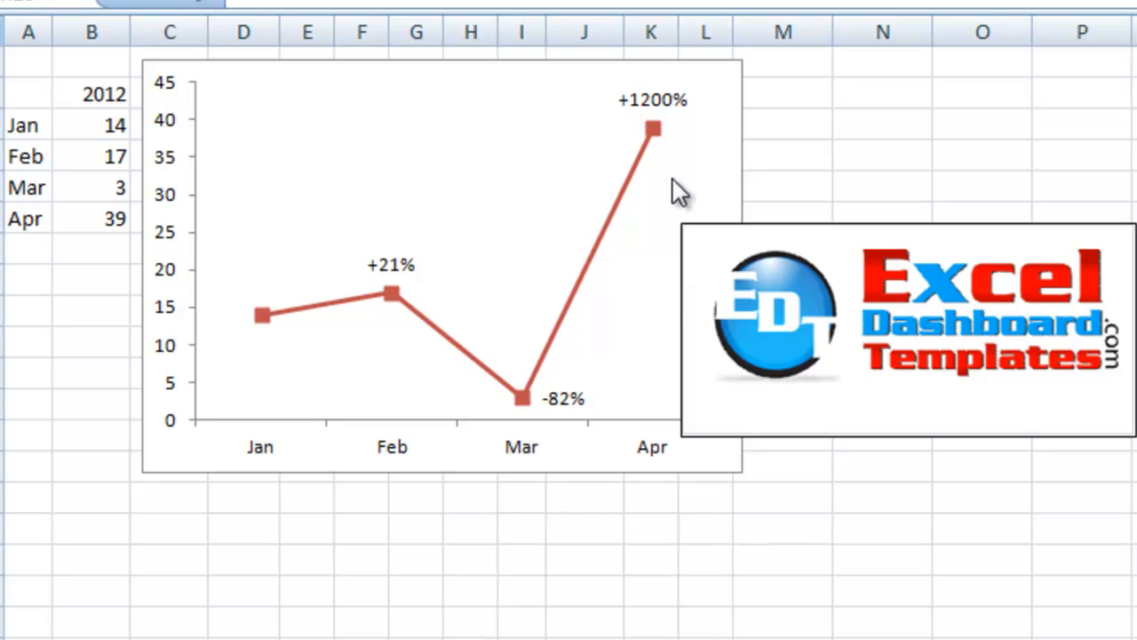
mouse_move(690, 140)
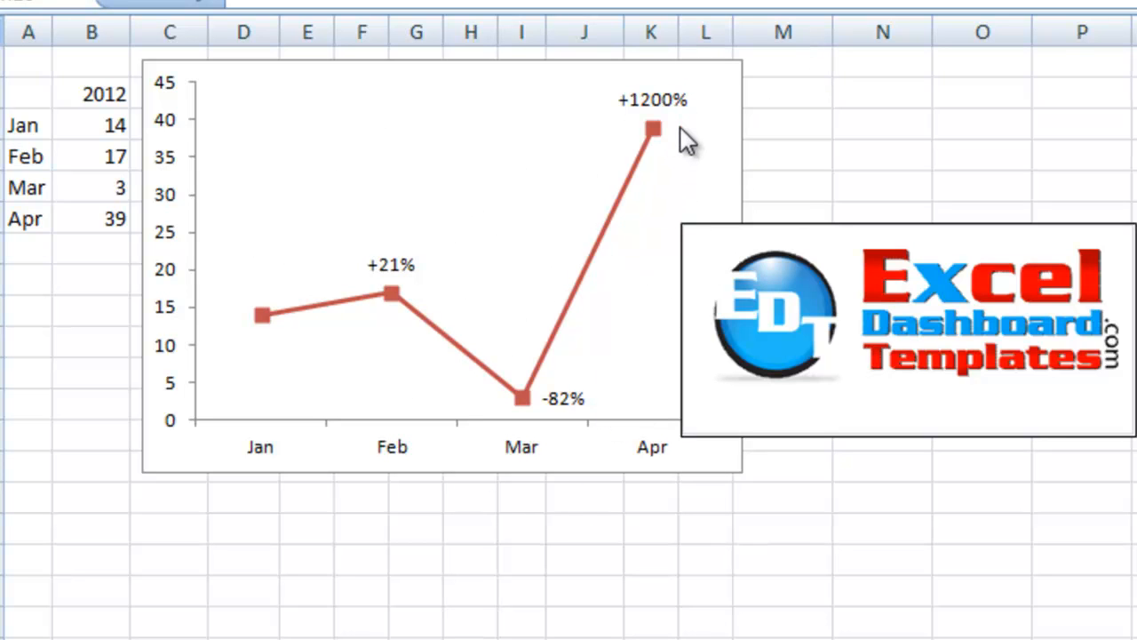
mouse_move(303, 258)
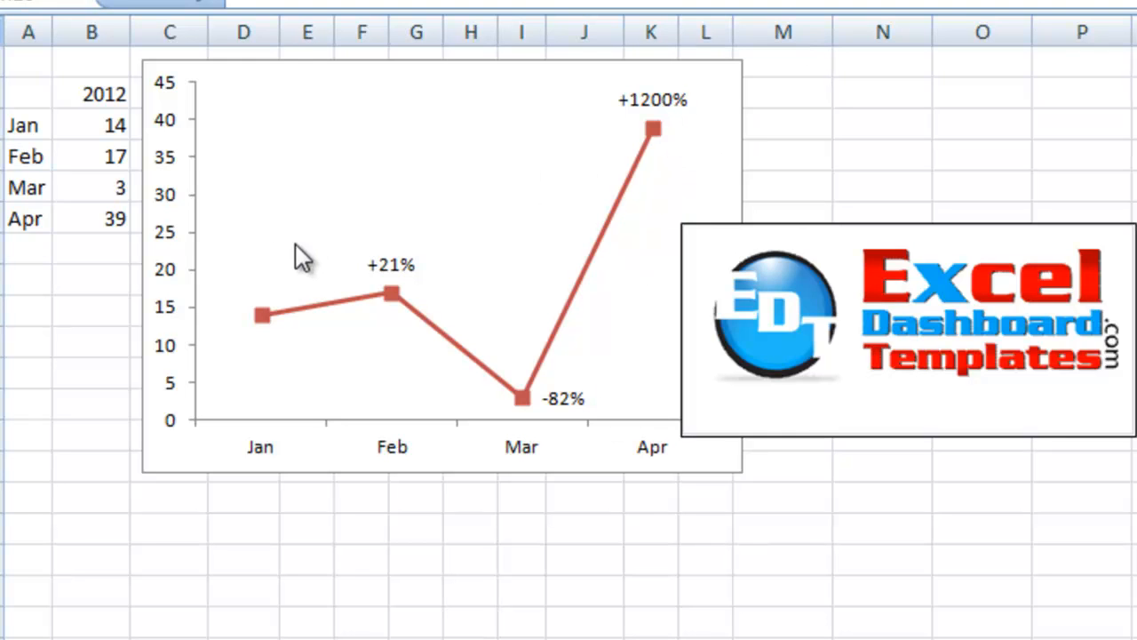
mouse_move(245, 316)
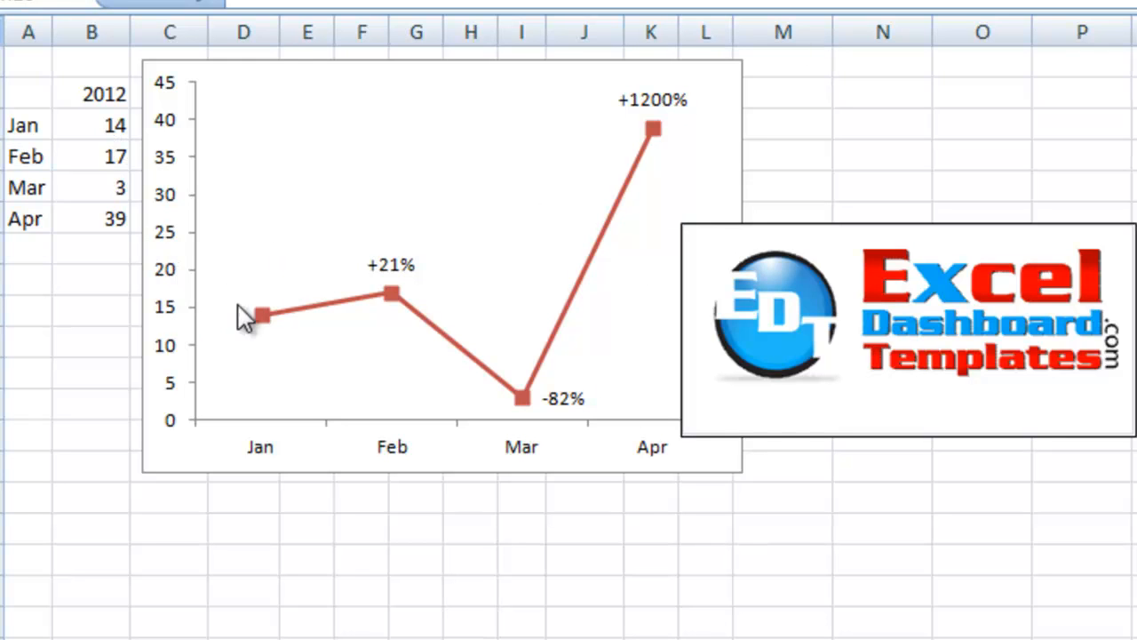
mouse_move(412, 258)
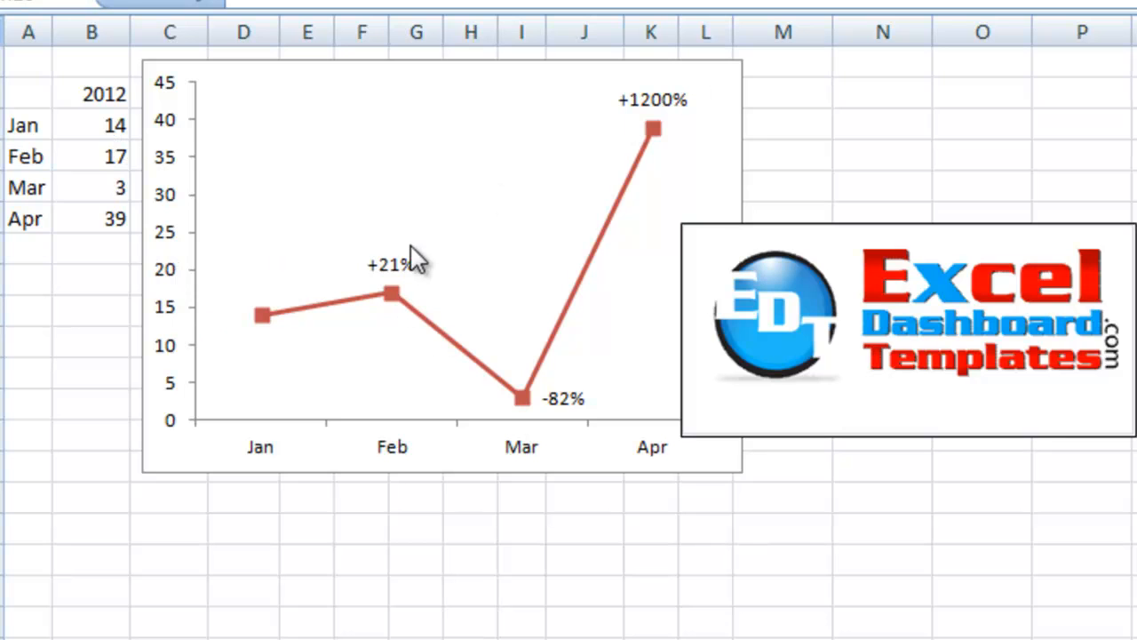
mouse_move(697, 132)
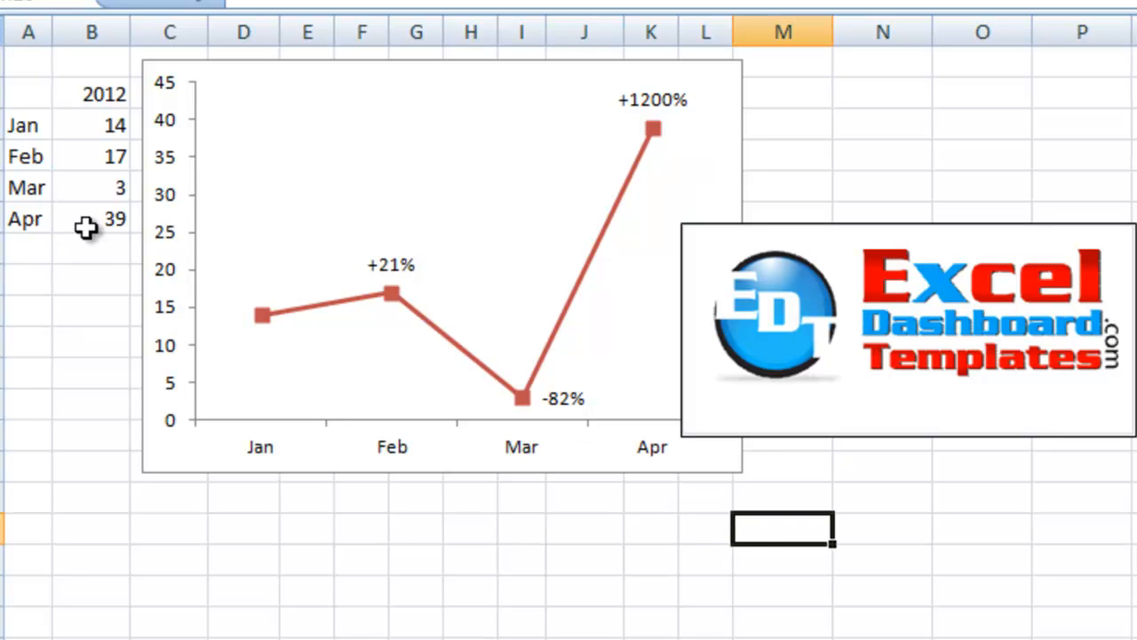
Step: Change April's sales to 10, then to 37, so the linked Apr label reads +1133%
left_click(92, 218)
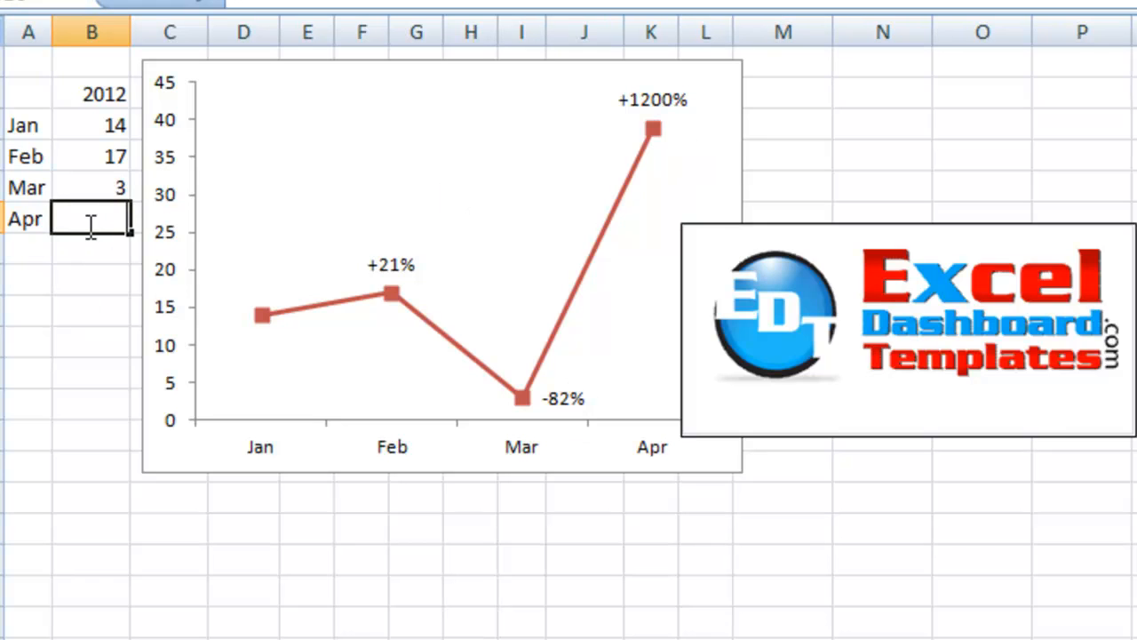
type("10")
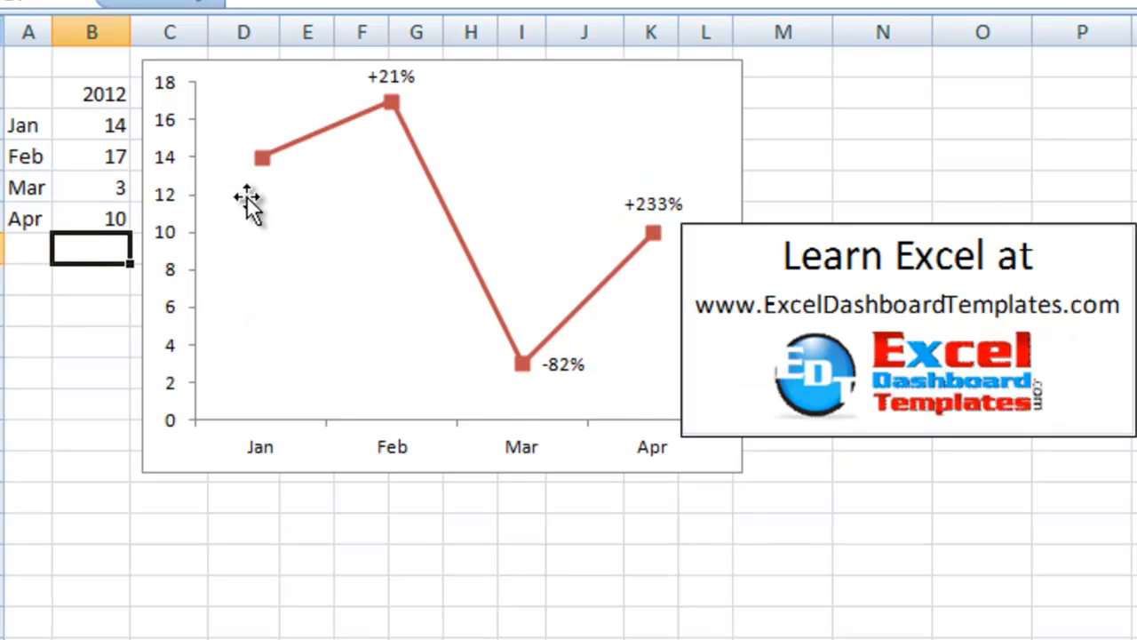
mouse_move(654, 210)
type("39")
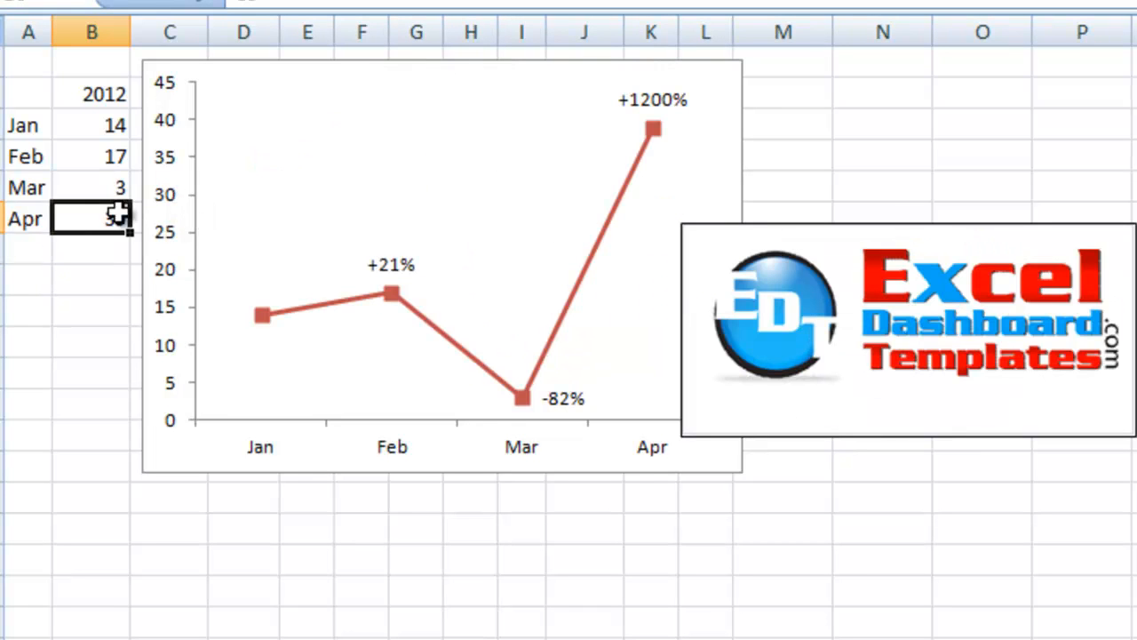
type("37")
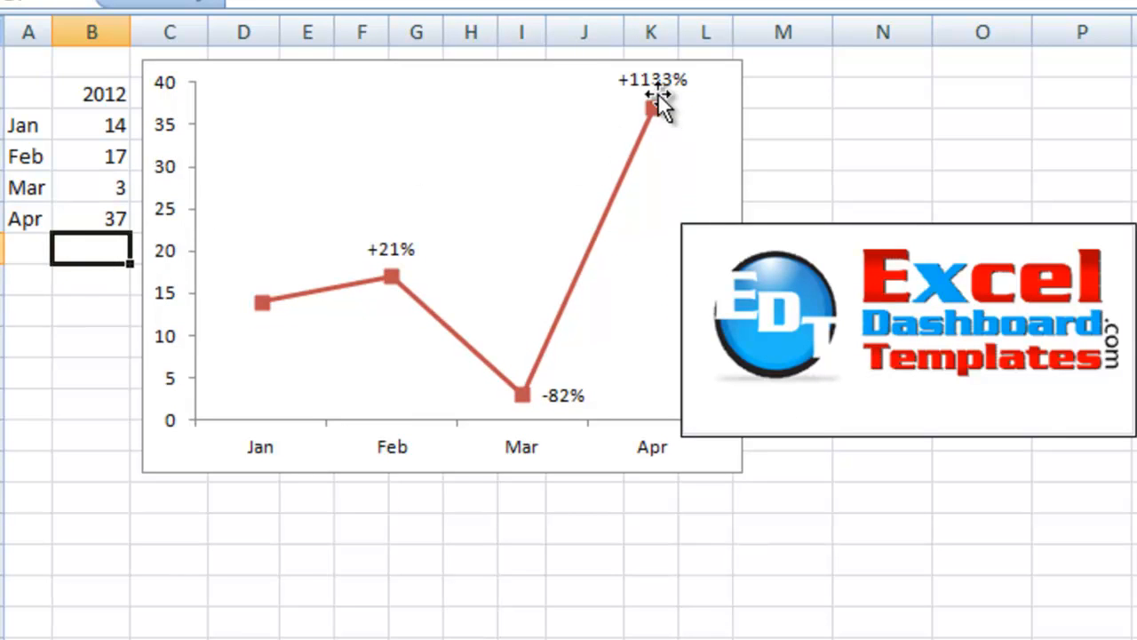
mouse_move(643, 101)
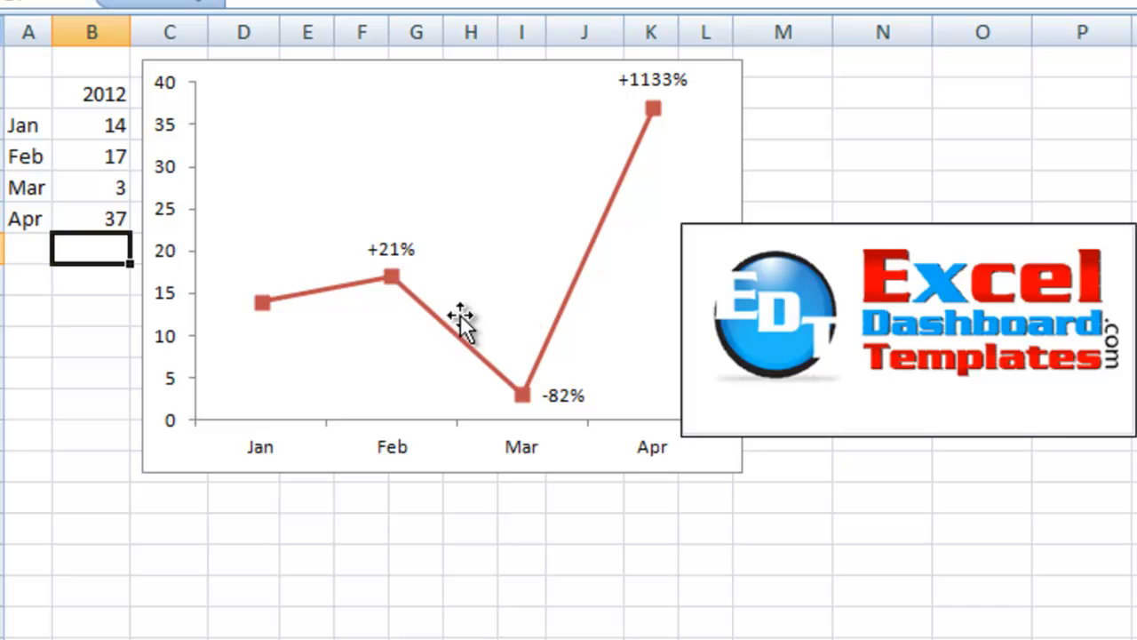
mouse_move(362, 615)
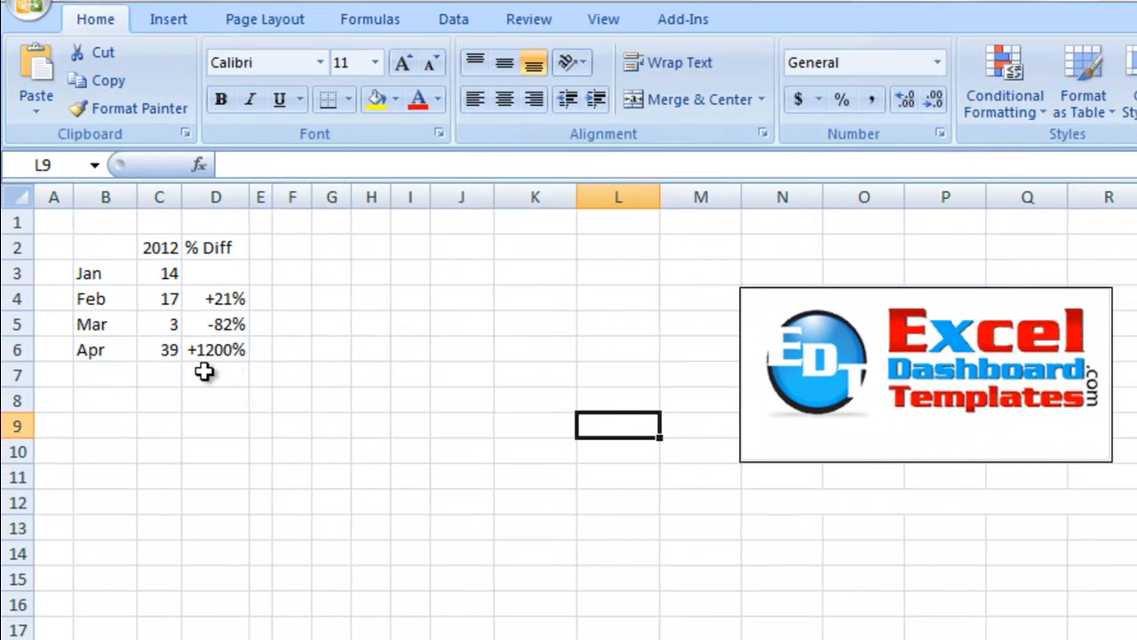
Step: Select the month names and 2012 sales in B2:C6 as the chart's source data
left_click_drag(105, 247, 160, 348)
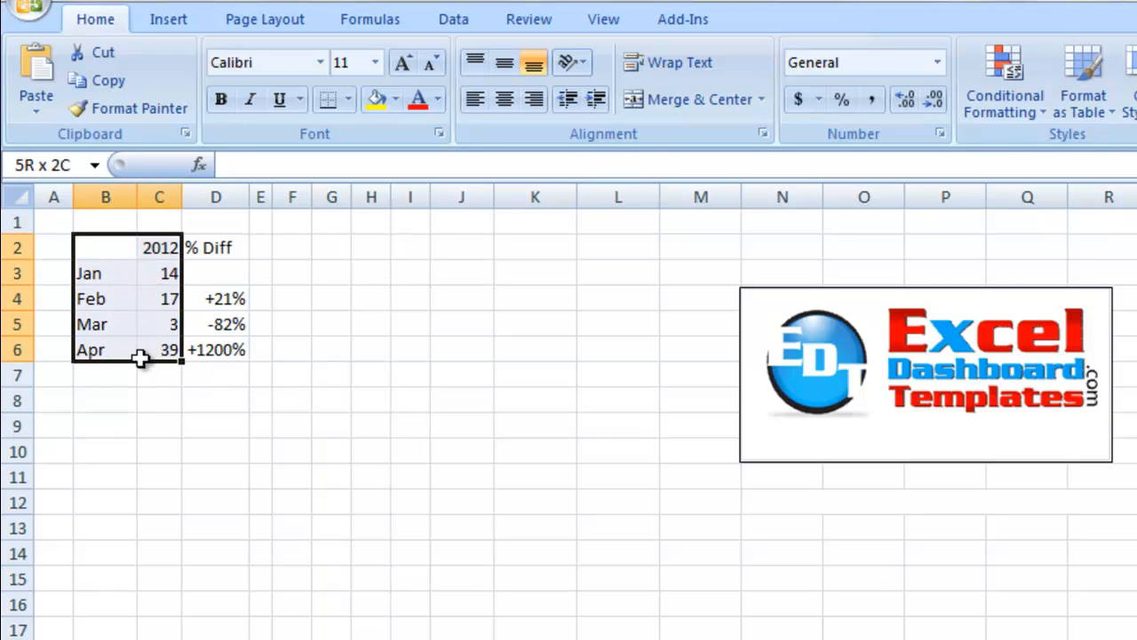
left_click(158, 348)
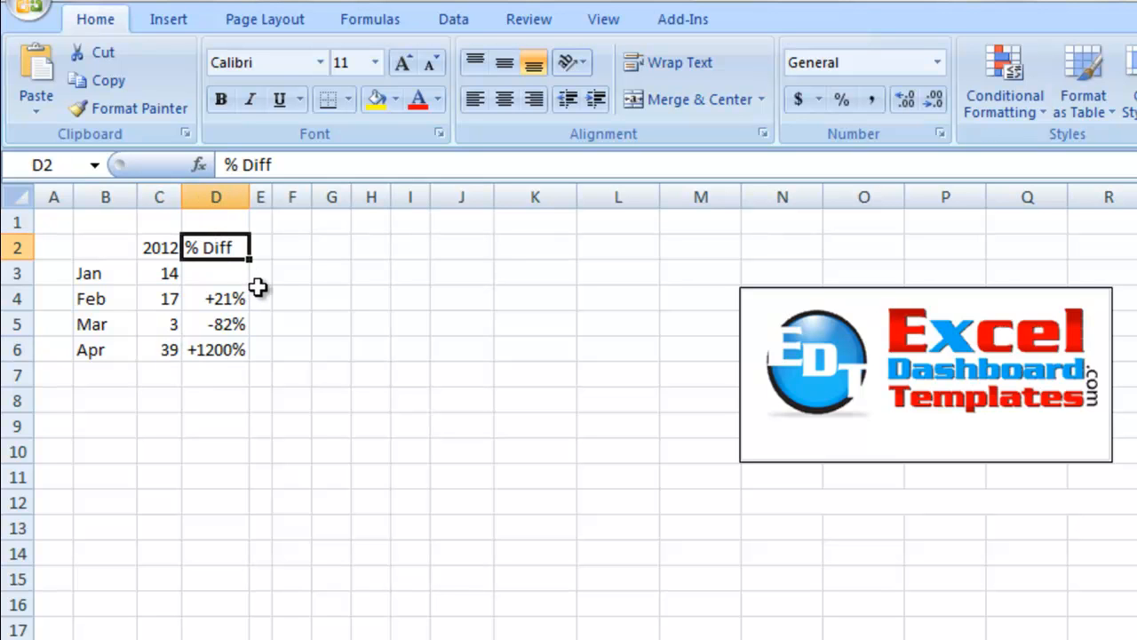
mouse_move(238, 274)
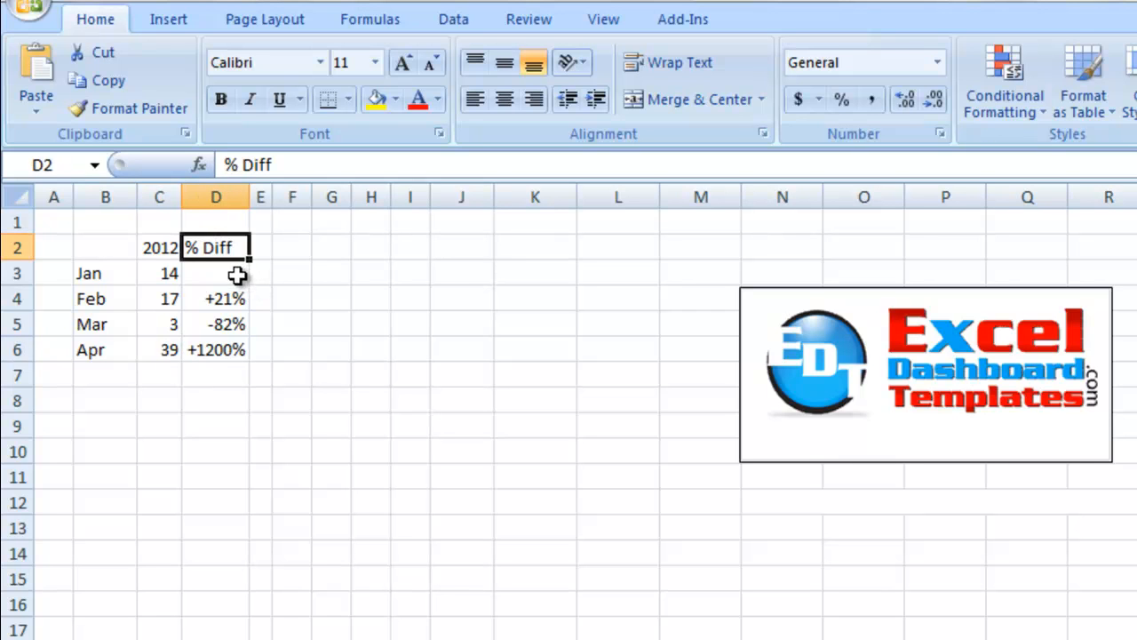
left_click(217, 274)
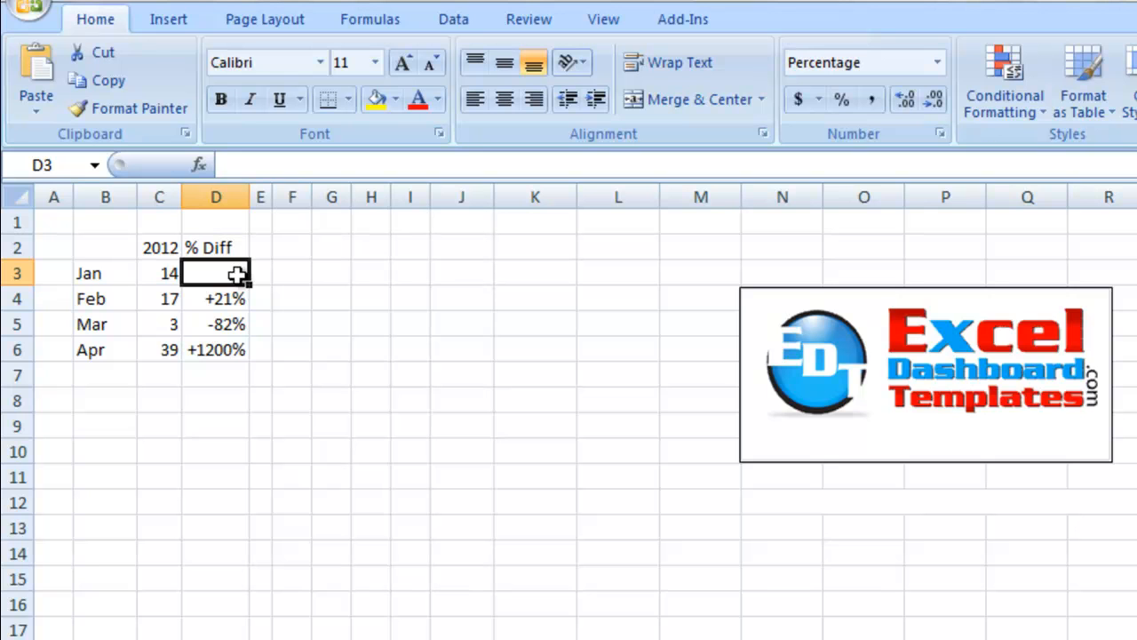
left_click(215, 299)
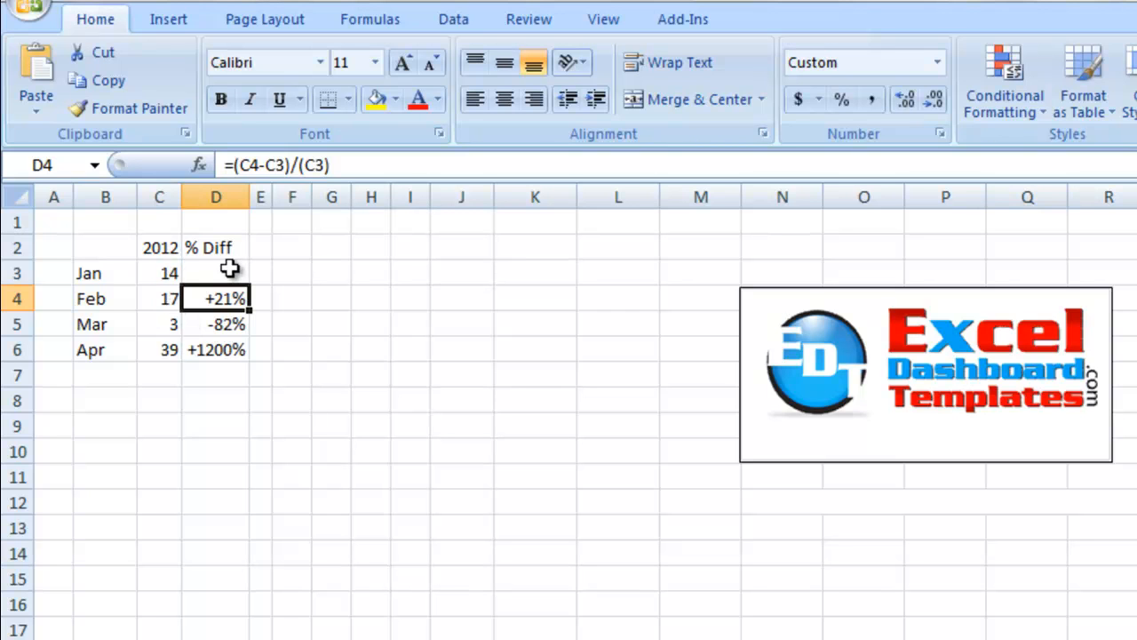
mouse_move(306, 268)
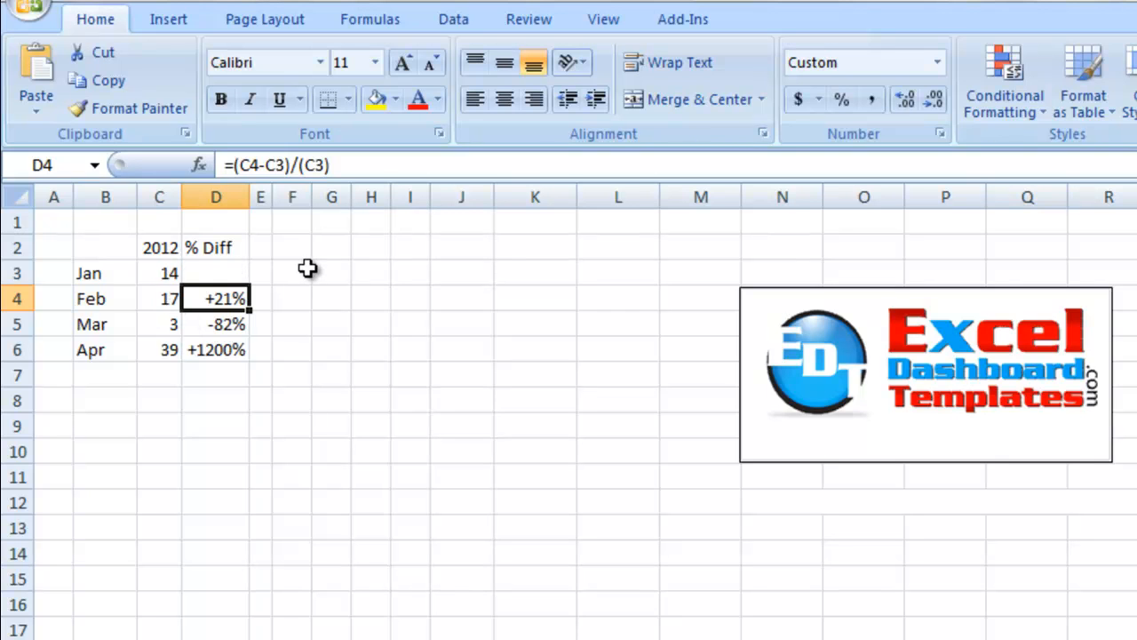
left_click_drag(105, 247, 158, 299)
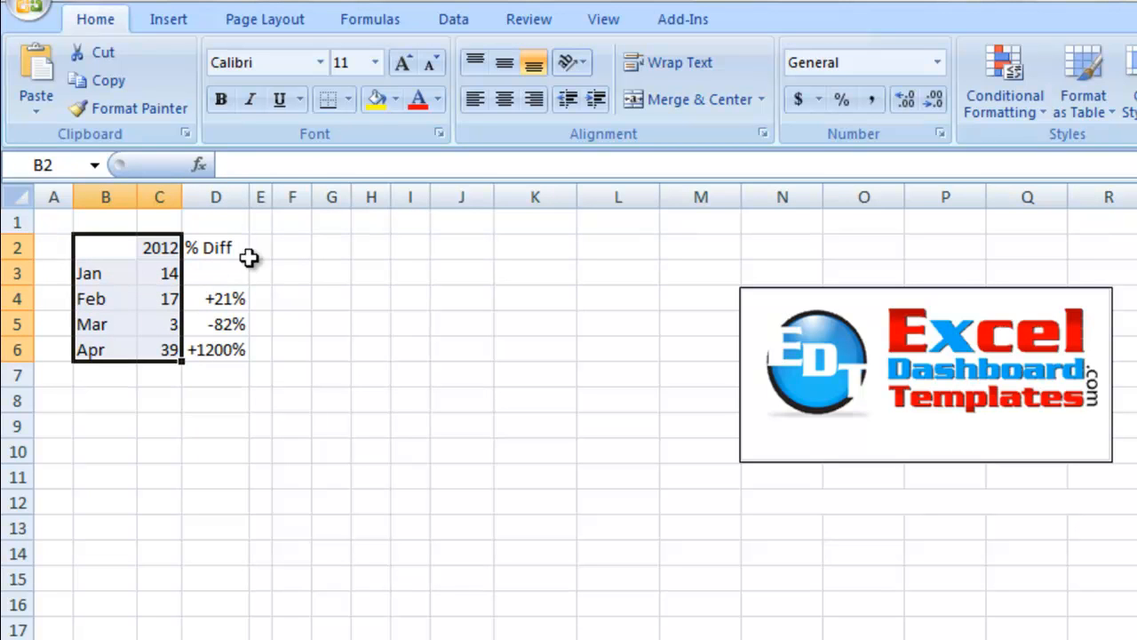
mouse_move(234, 335)
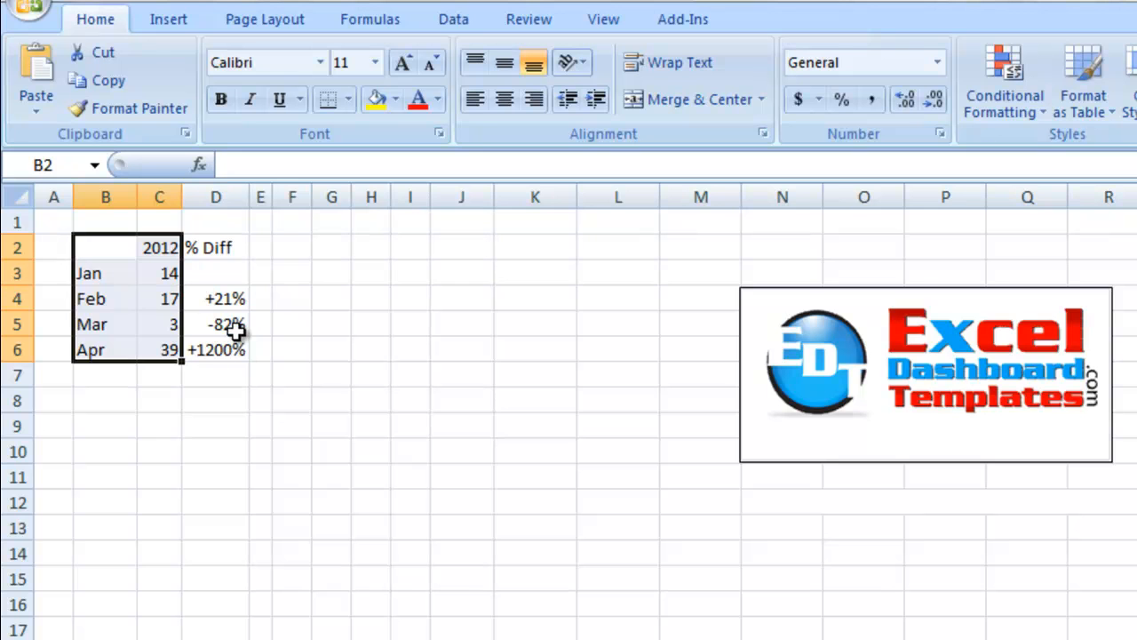
mouse_move(234, 323)
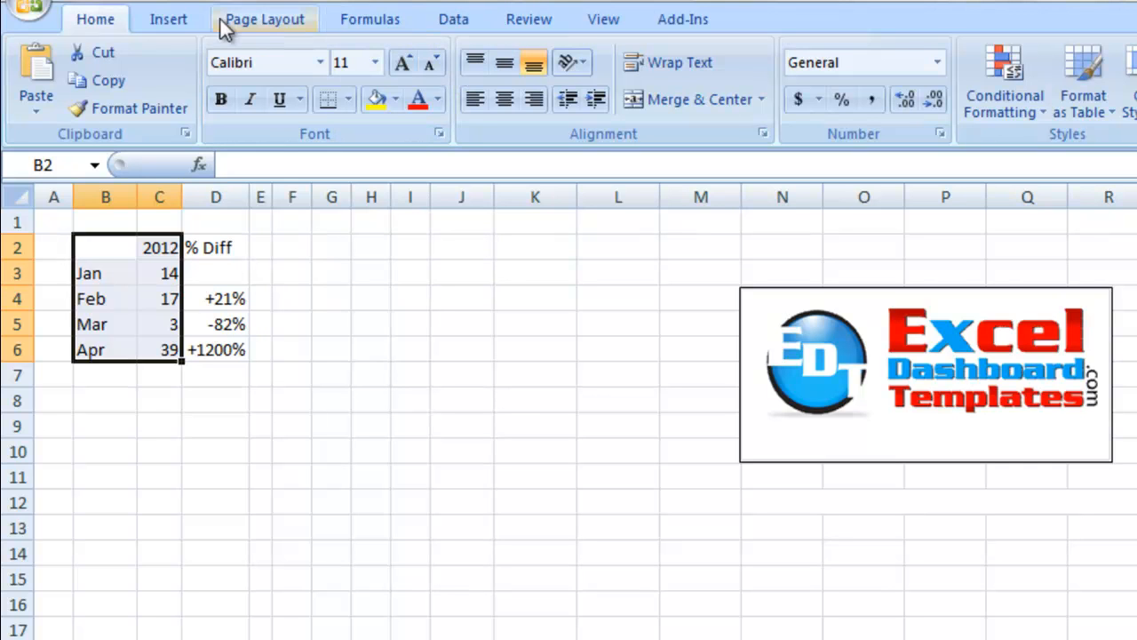
Step: Insert a basic 2-D line chart of the Jan–Apr 2012 sales from the Insert ribbon
left_click(167, 18)
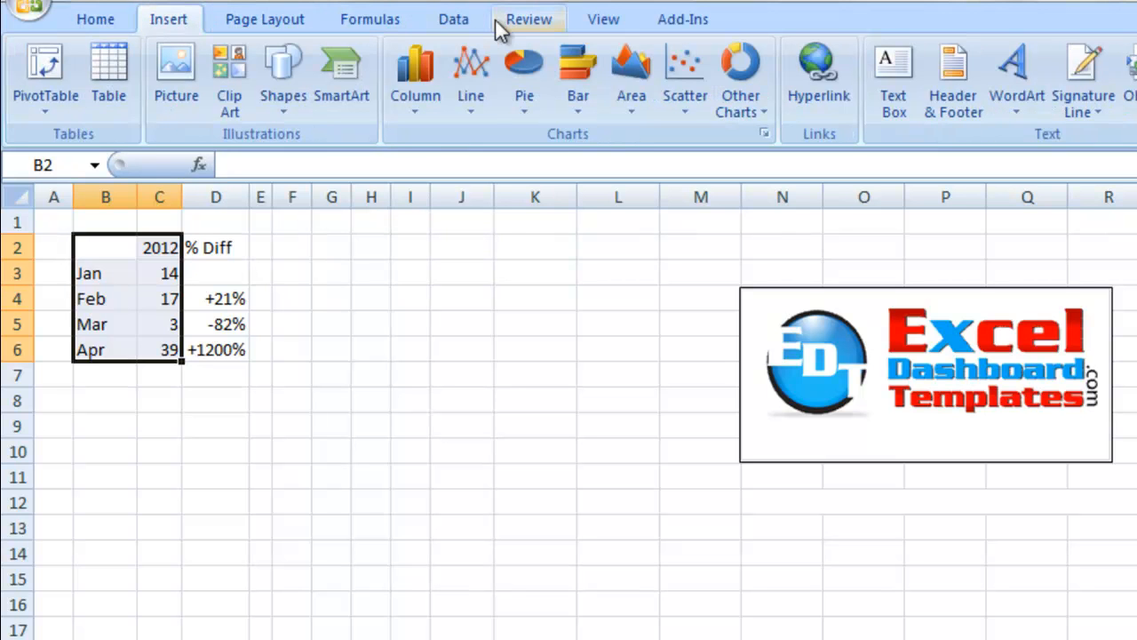
left_click(469, 80)
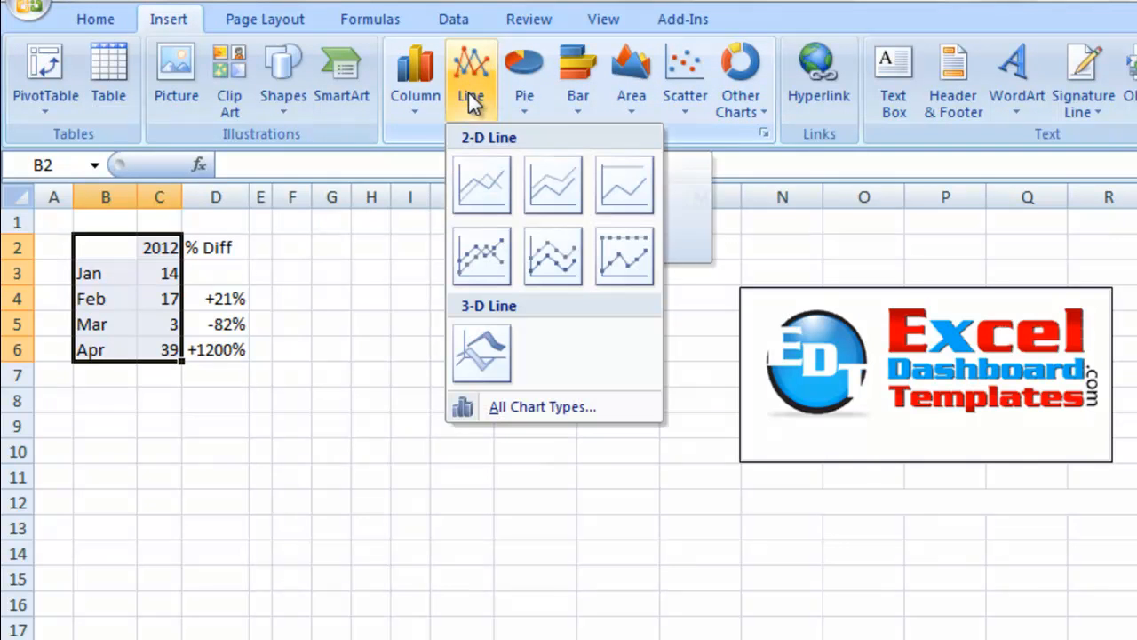
mouse_move(482, 185)
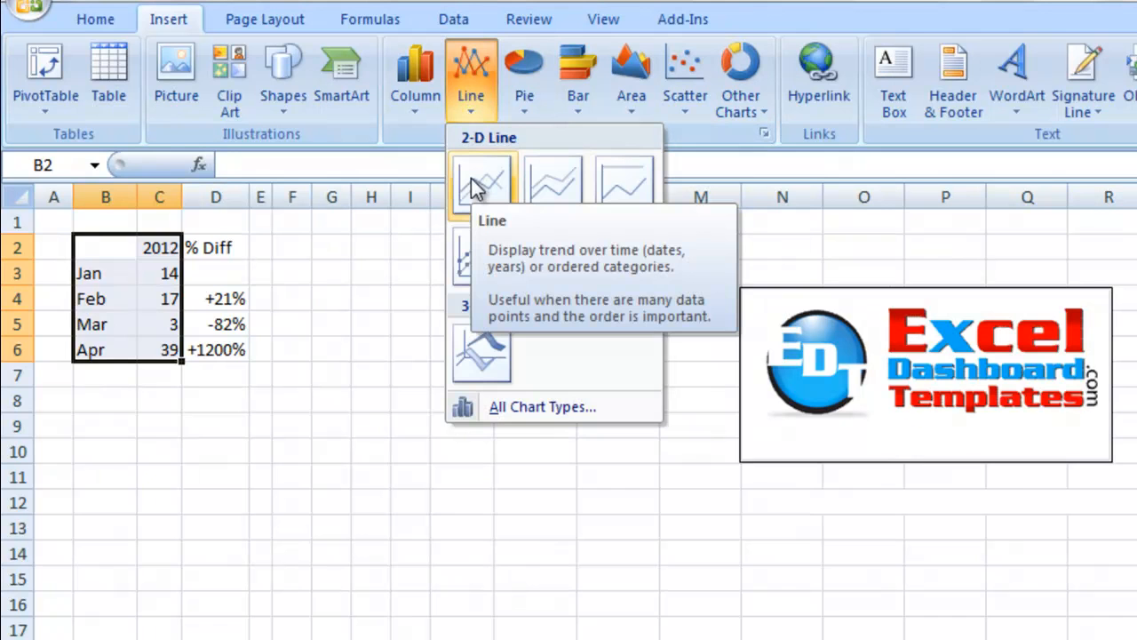
left_click(484, 183)
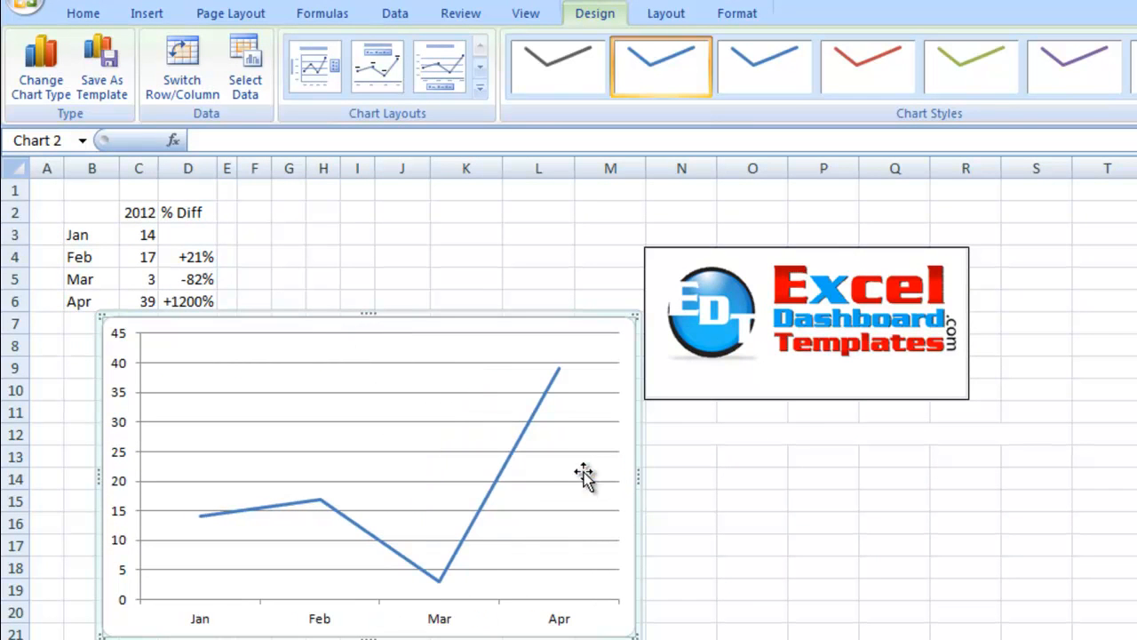
mouse_move(347, 494)
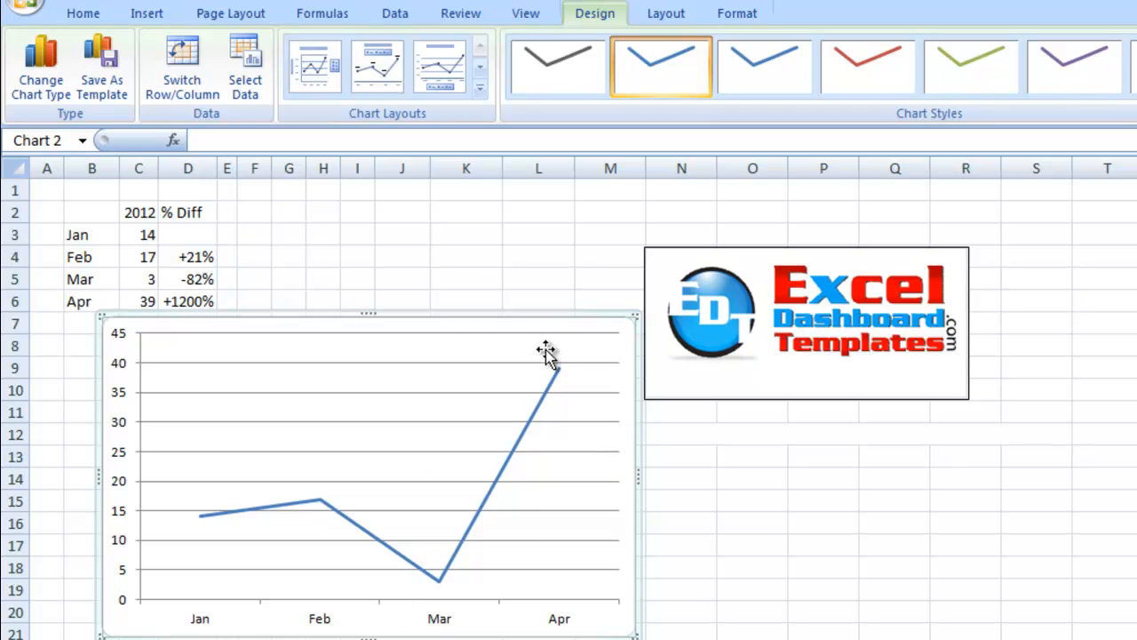
mouse_move(572, 320)
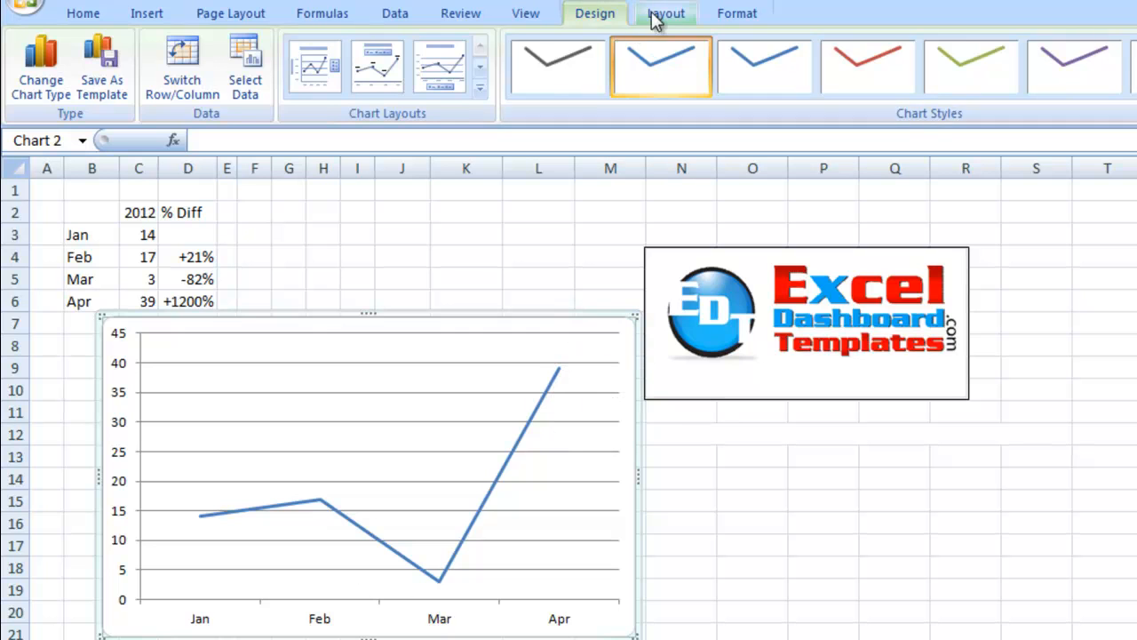
Step: Add data labels above each point, showing 14, 17, 3 and 39, and select them
left_click(665, 13)
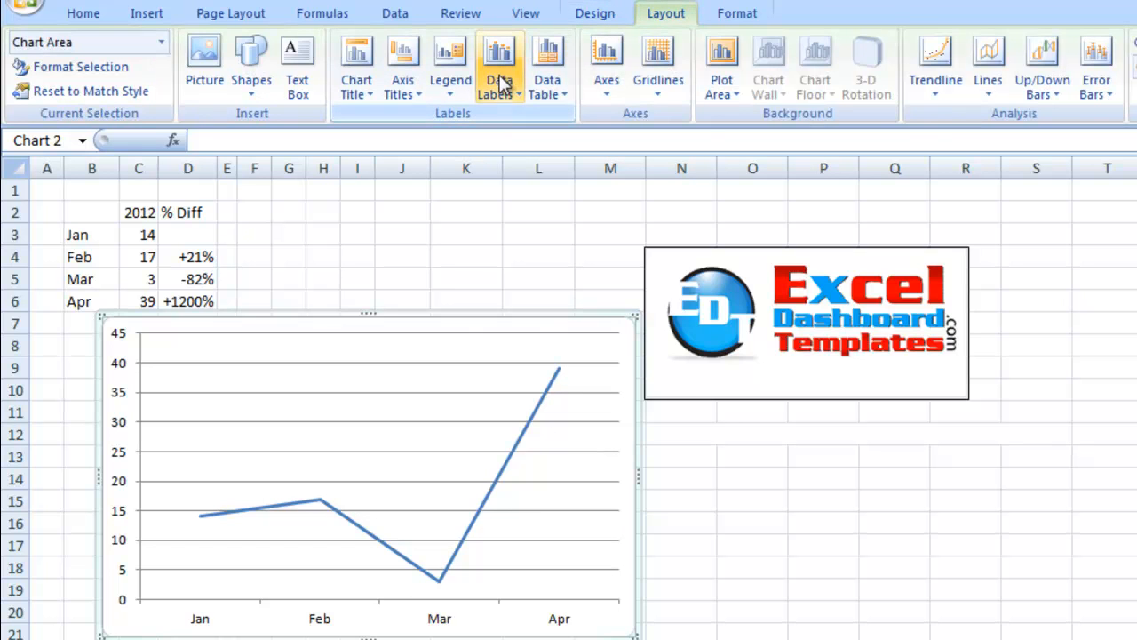
left_click(497, 68)
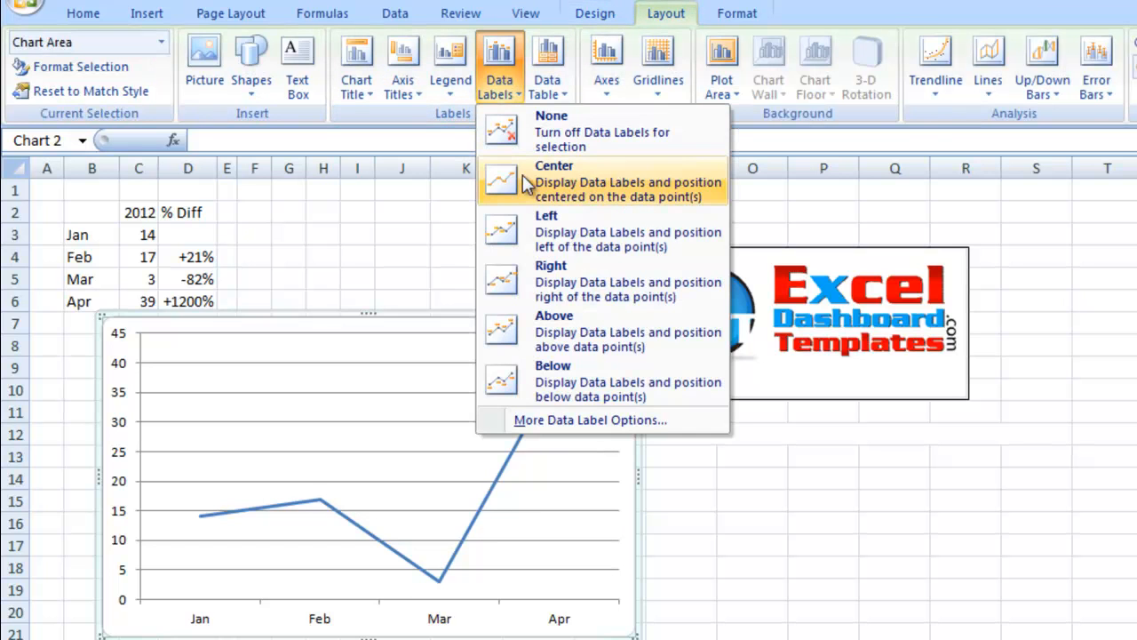
mouse_move(555, 328)
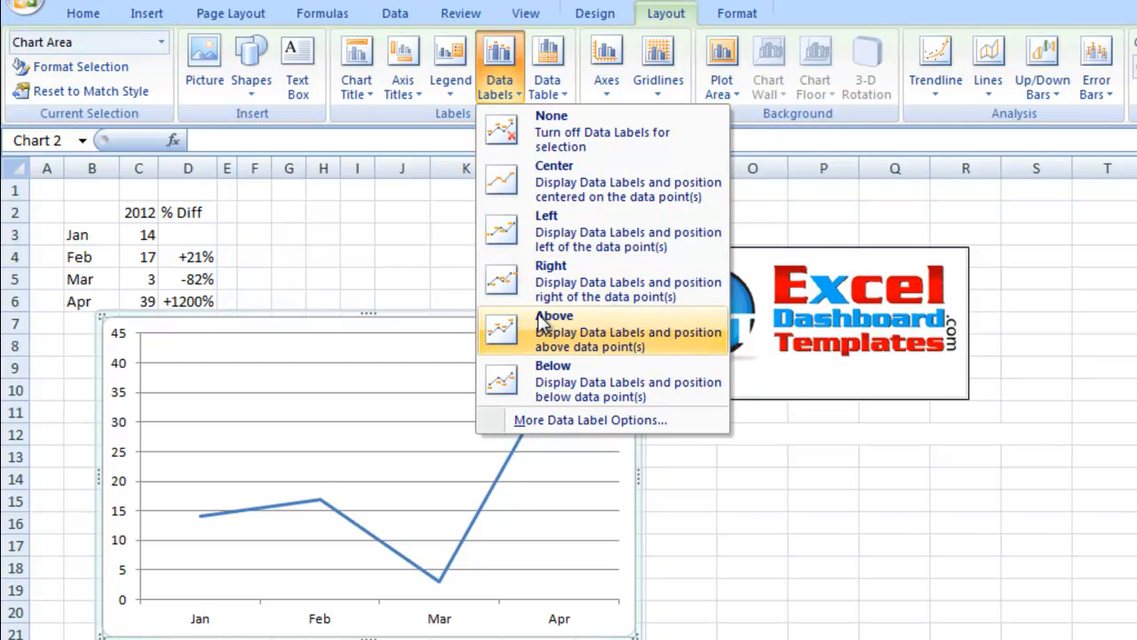
left_click(555, 316)
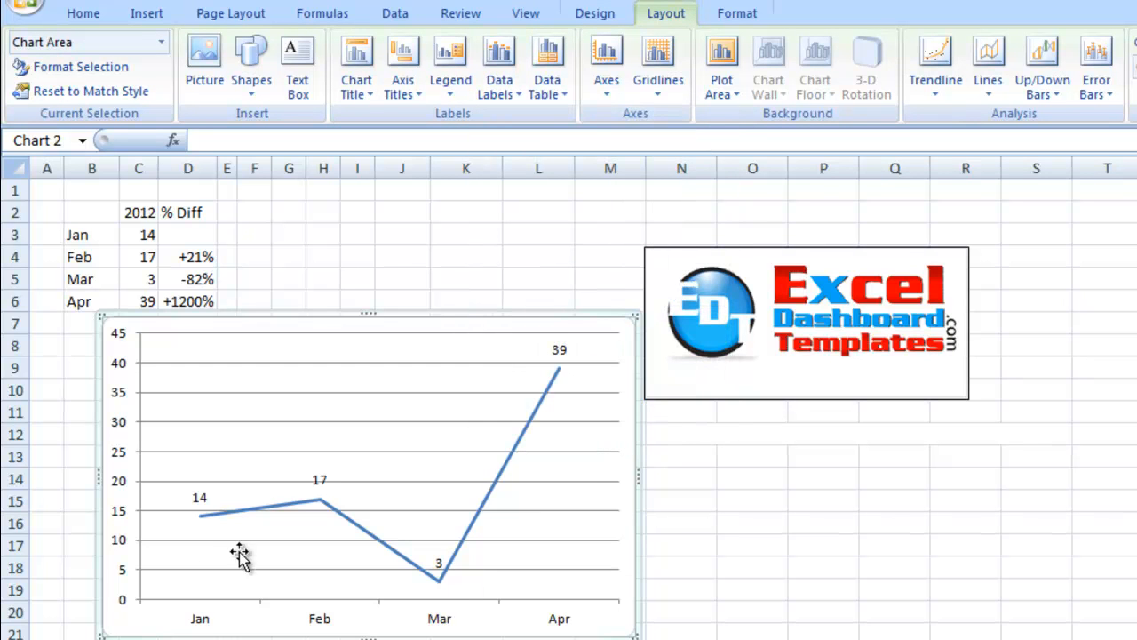
mouse_move(555, 363)
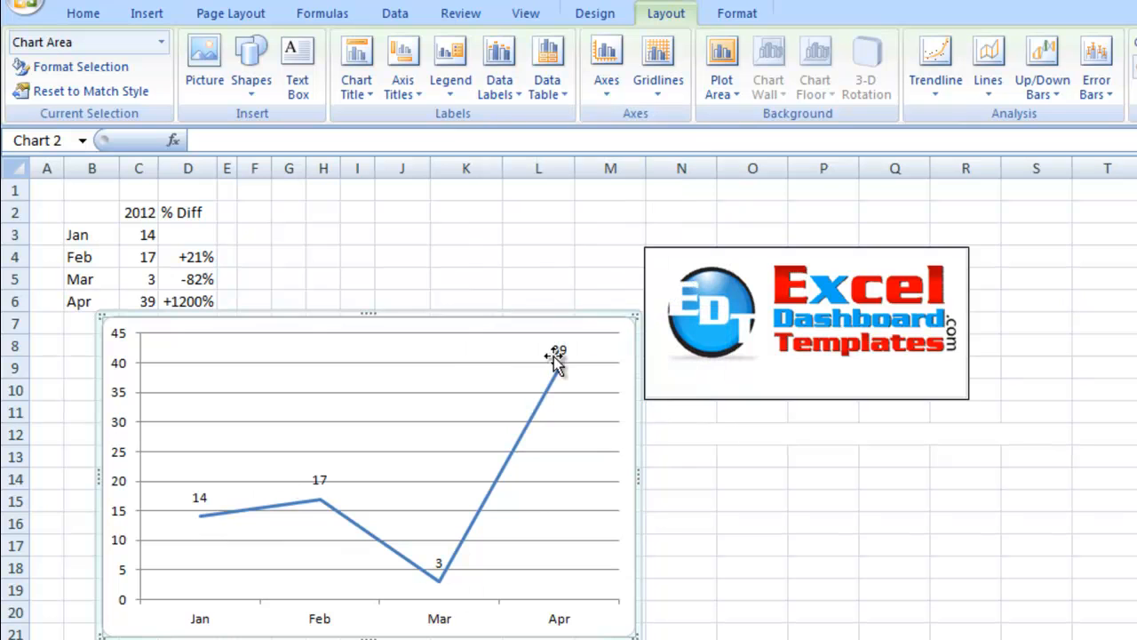
mouse_move(202, 501)
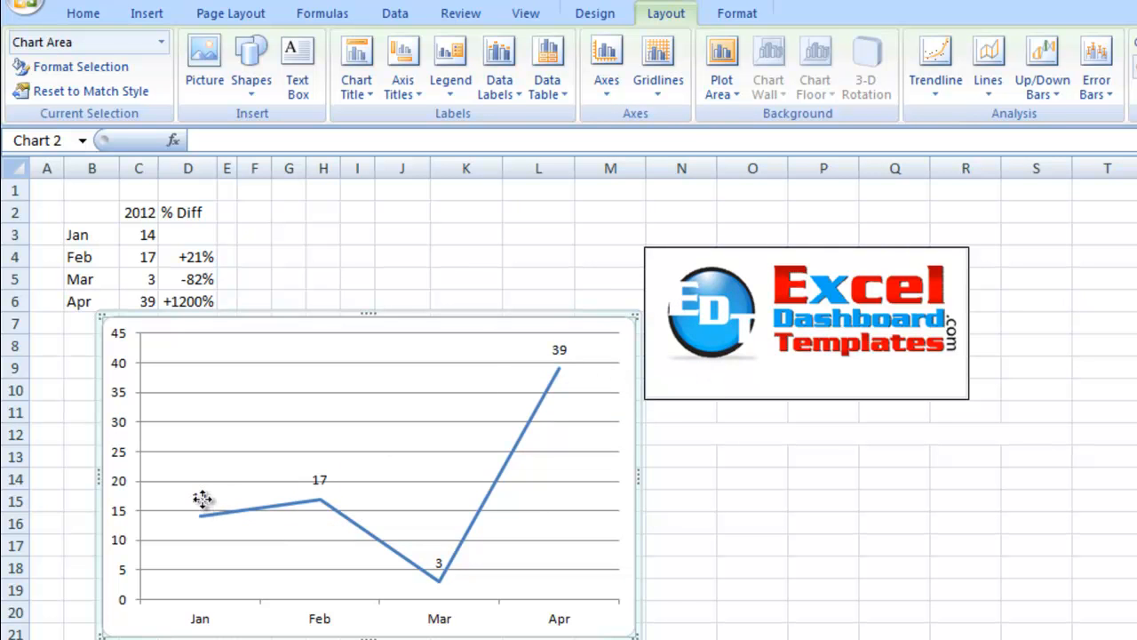
left_click(199, 496)
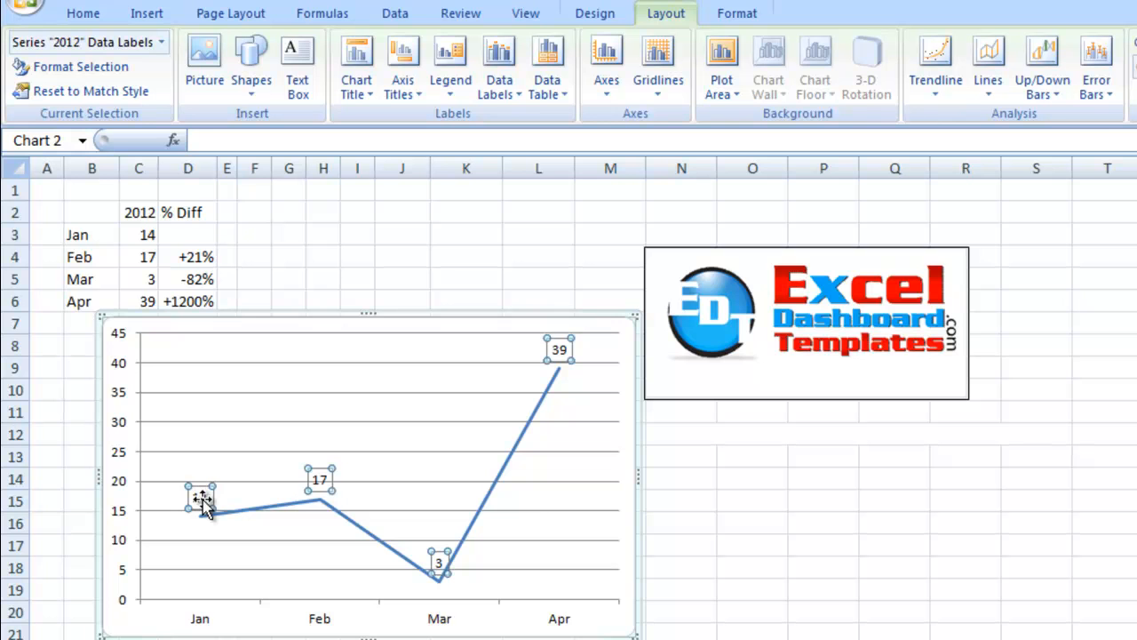
Step: In Label Options, try adding series name 2012 and month names, then revert to values only
left_click(500, 68)
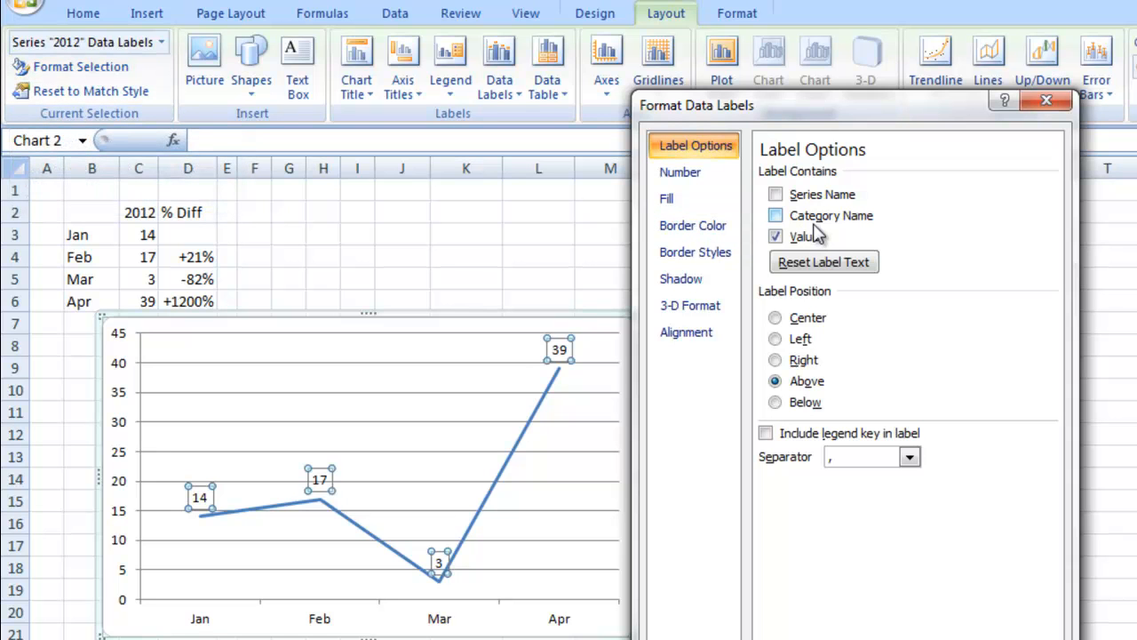
left_click(775, 194)
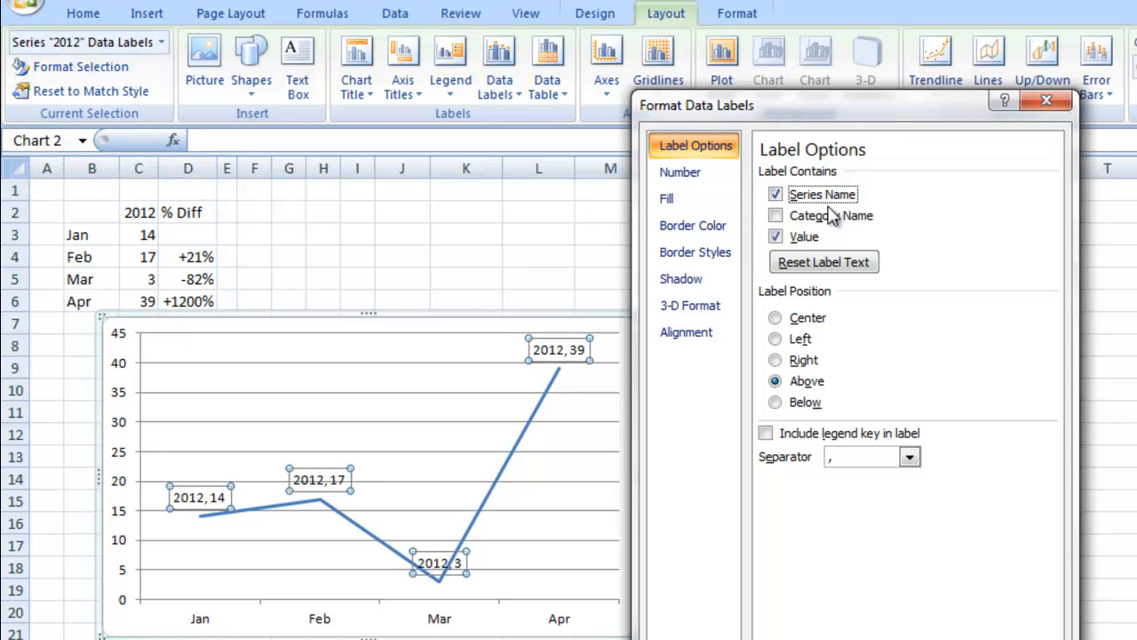
left_click(775, 217)
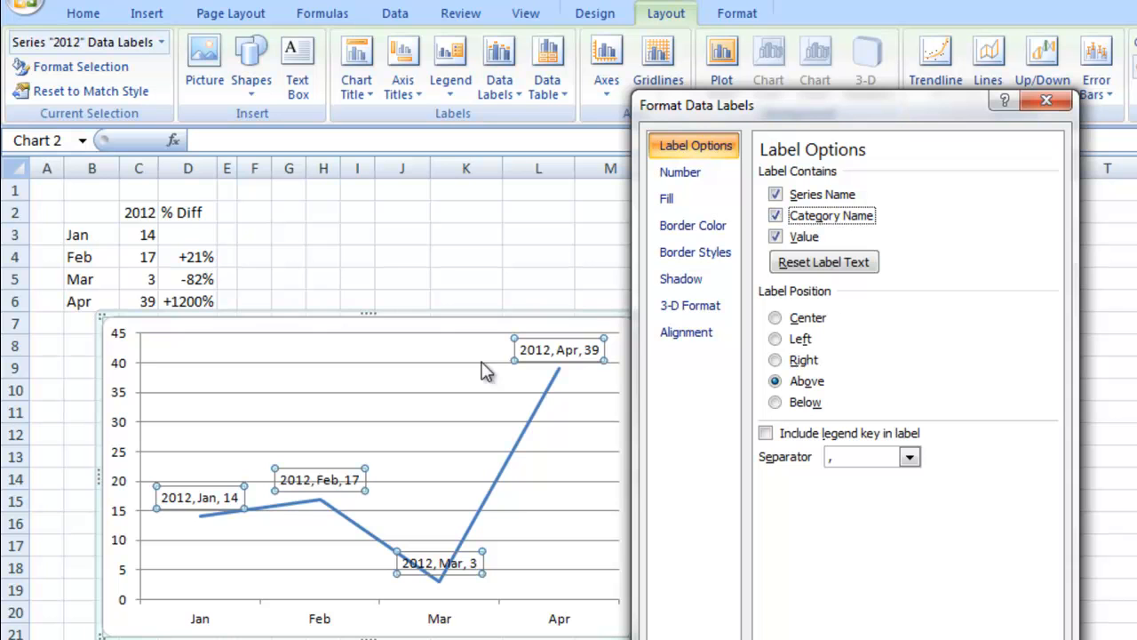
mouse_move(192, 512)
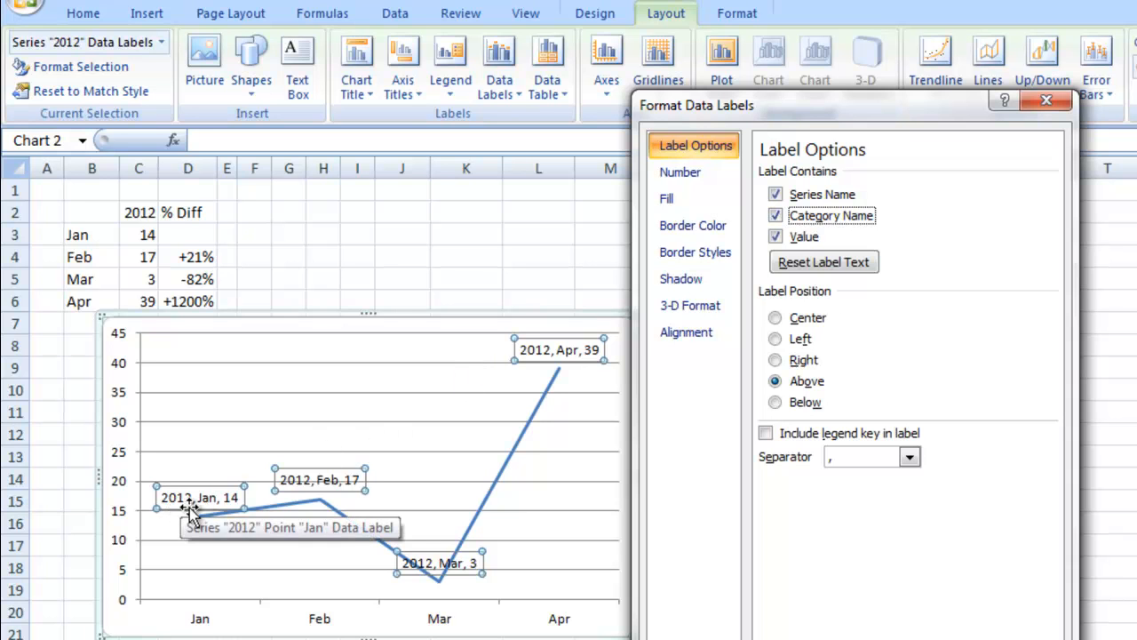
mouse_move(240, 507)
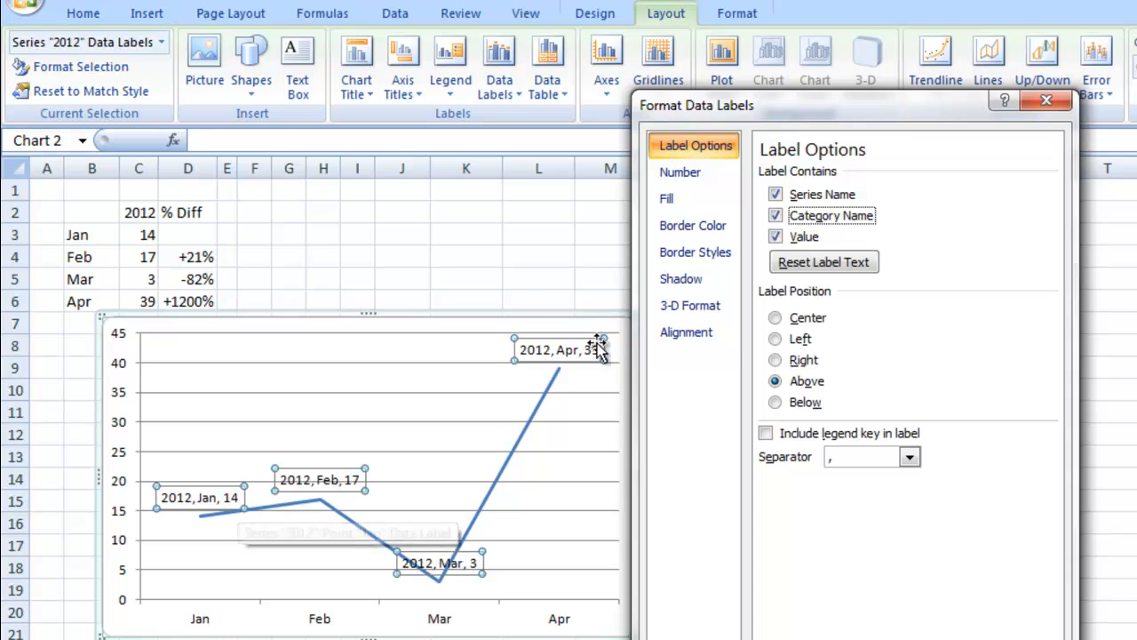
left_click(775, 237)
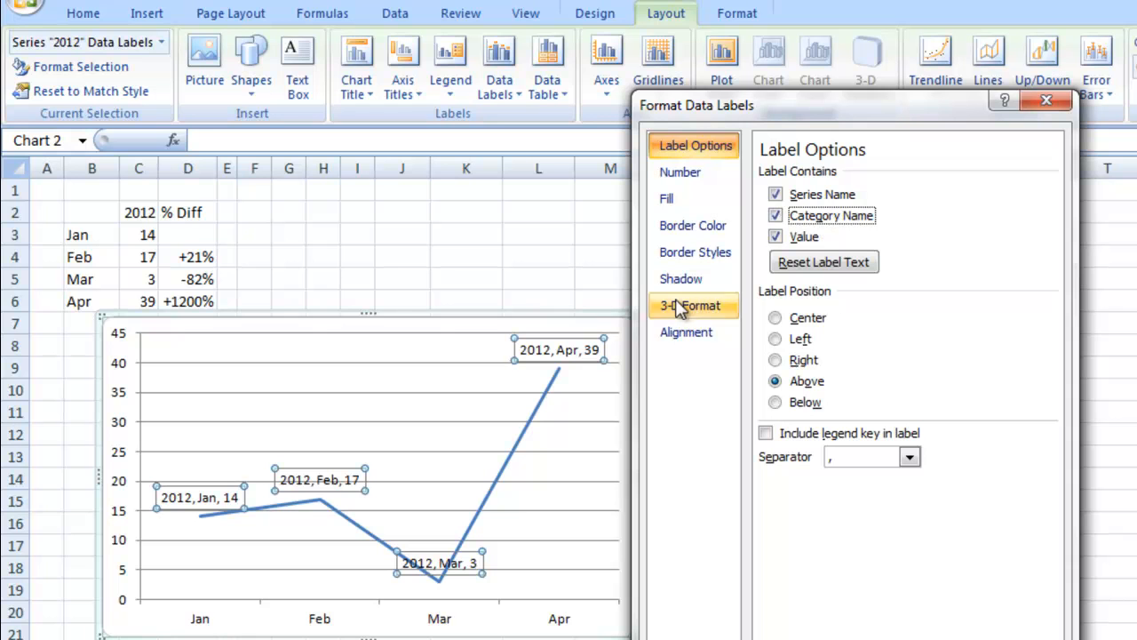
left_click(775, 194)
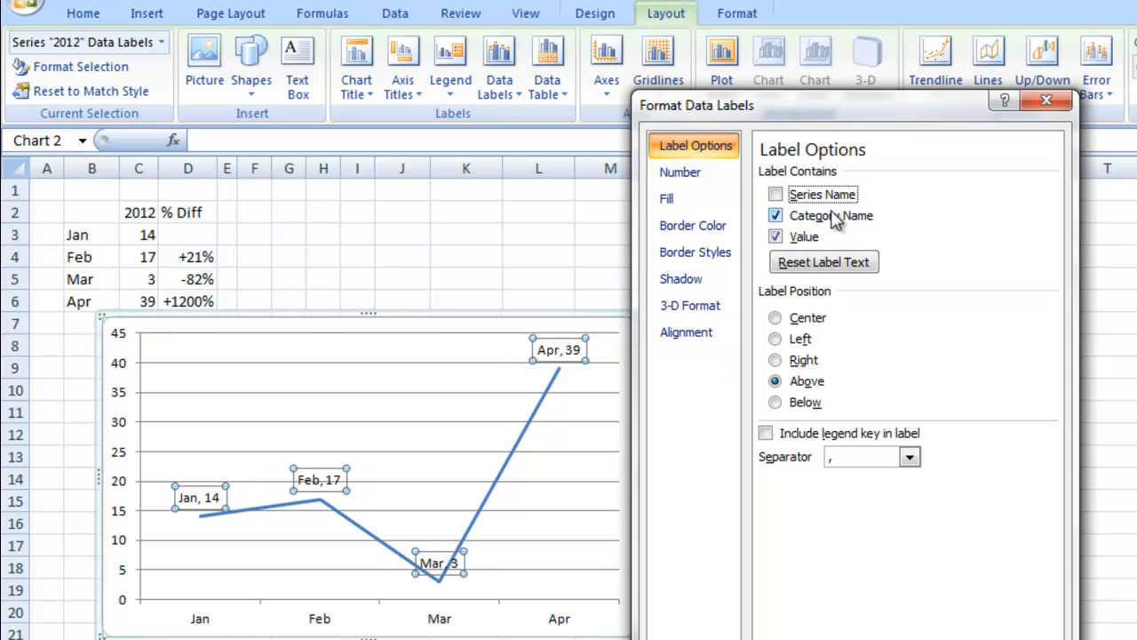
left_click(775, 215)
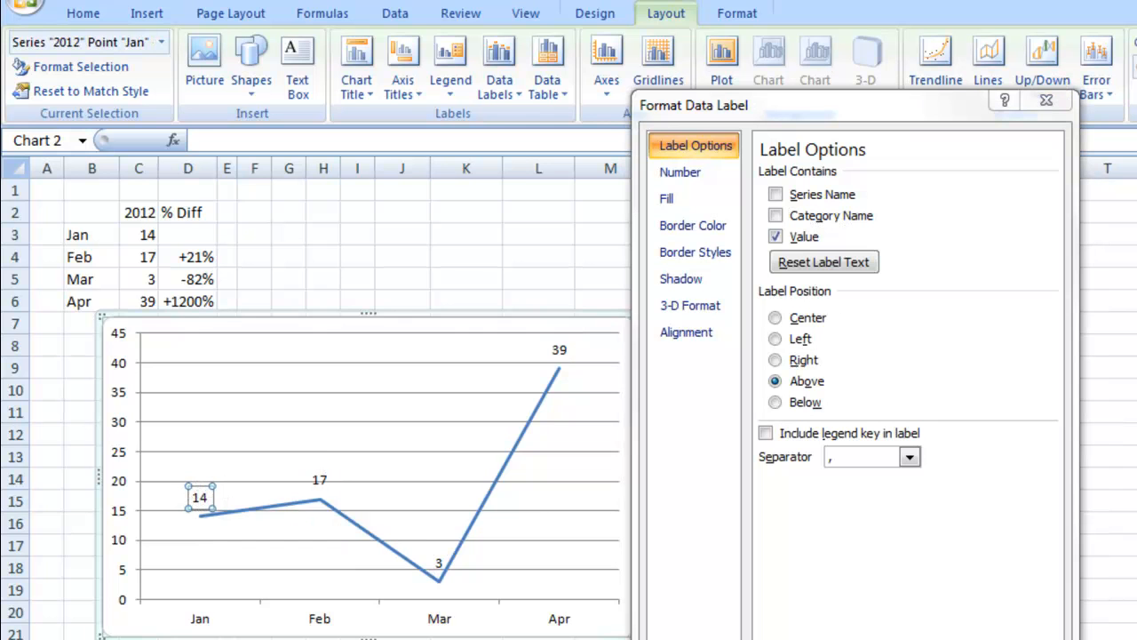
Step: Link the Feb data label to cell D4 so it reads +21%
left_click(1045, 99)
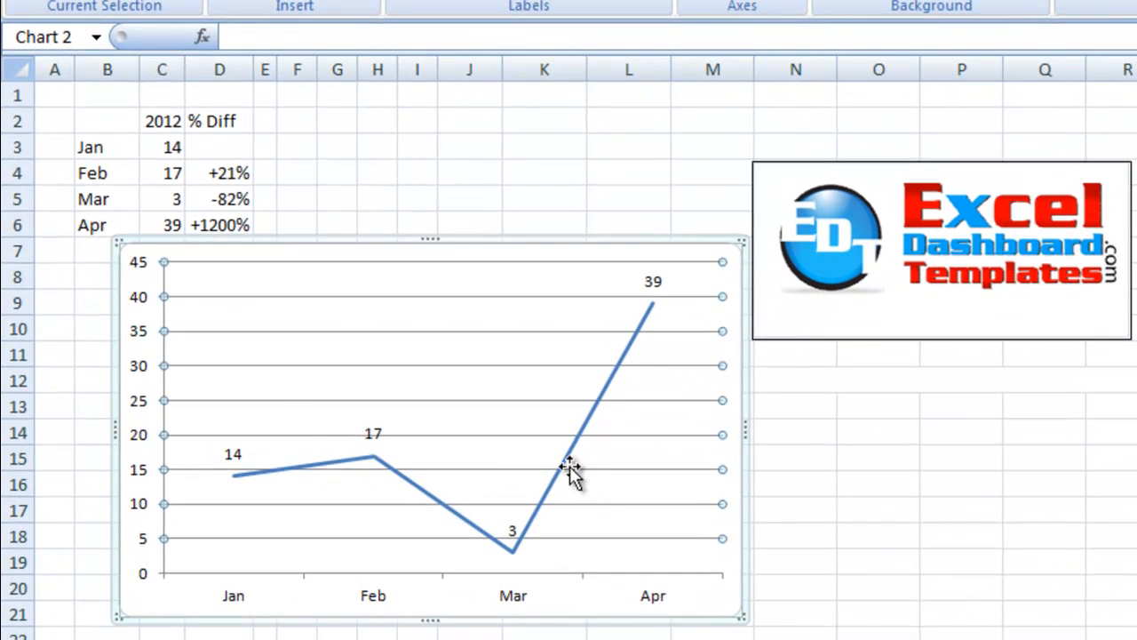
left_click(233, 455)
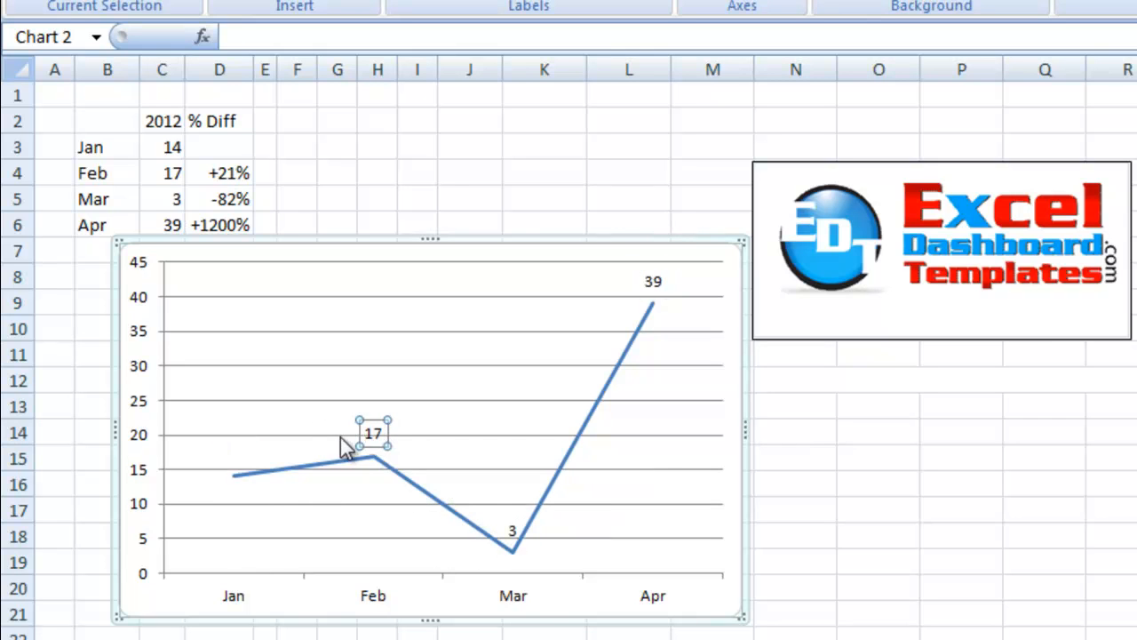
mouse_move(366, 436)
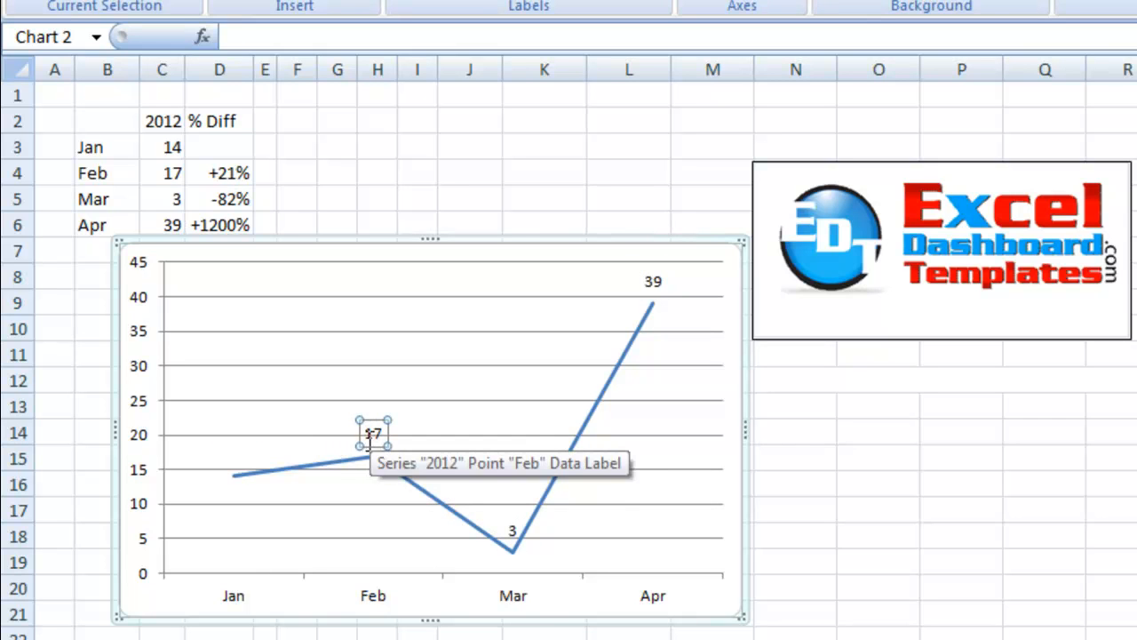
mouse_move(648, 288)
type("=")
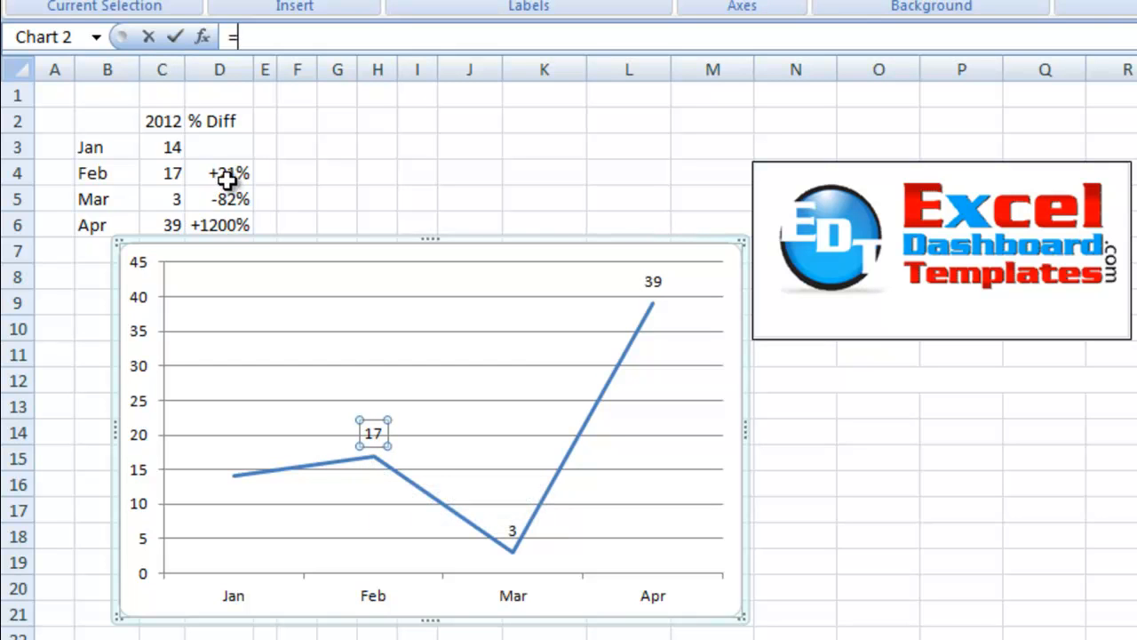
left_click(220, 173)
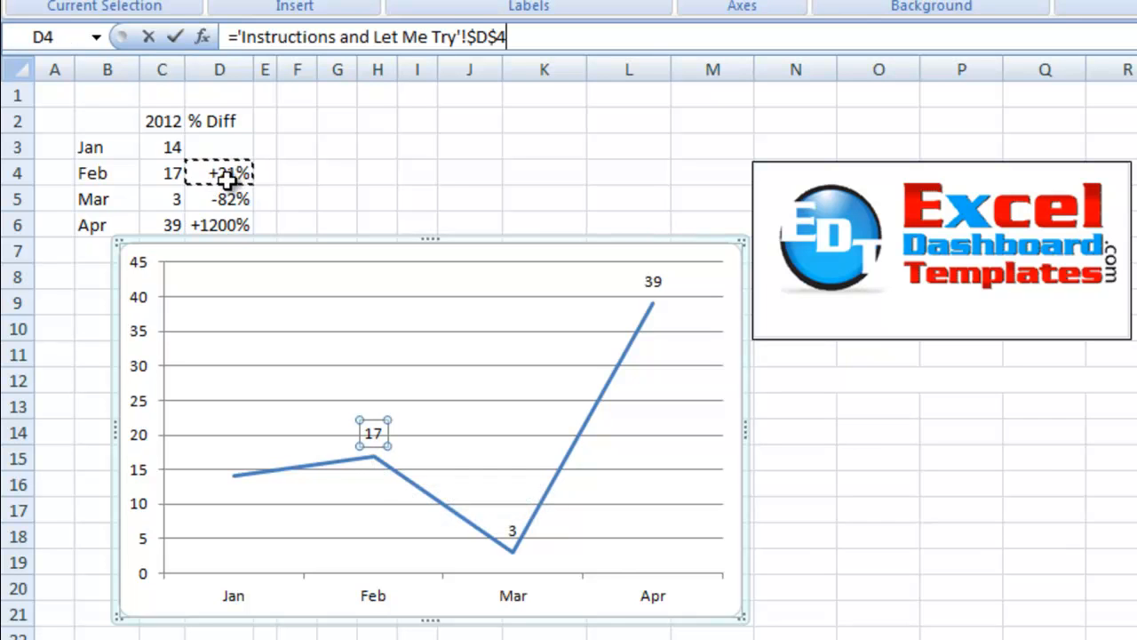
mouse_move(128, 189)
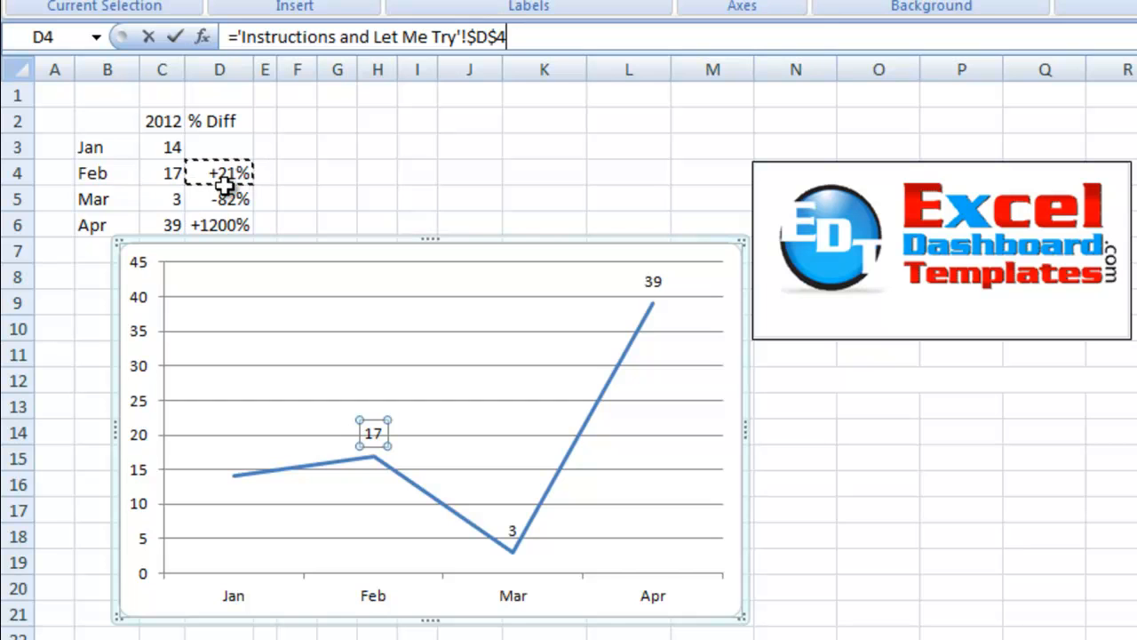
left_click(373, 433)
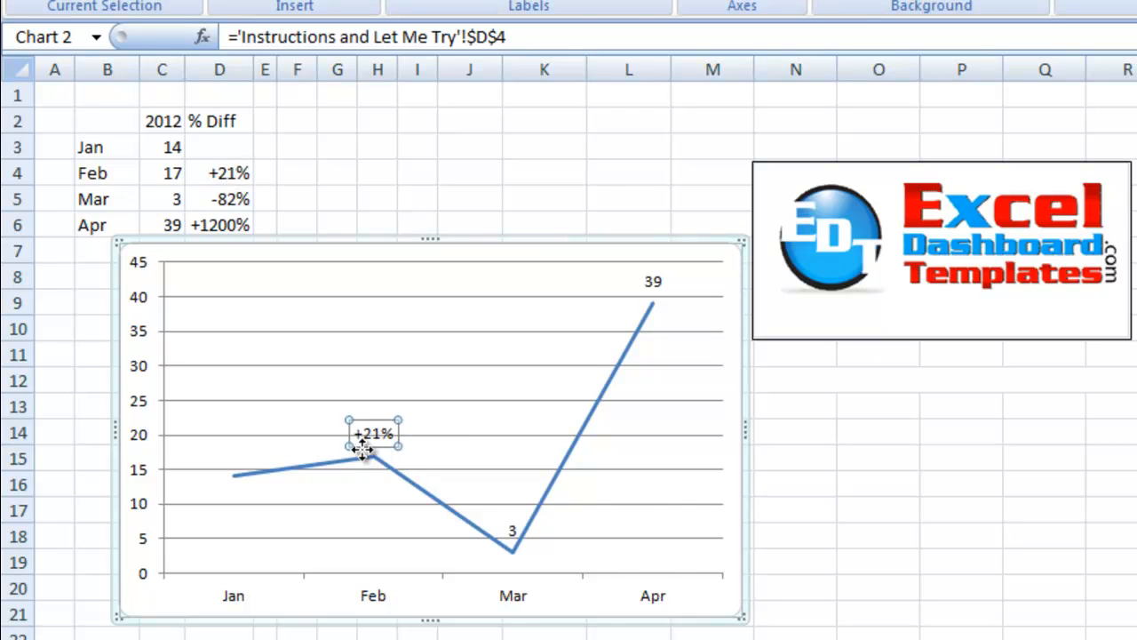
mouse_move(505, 446)
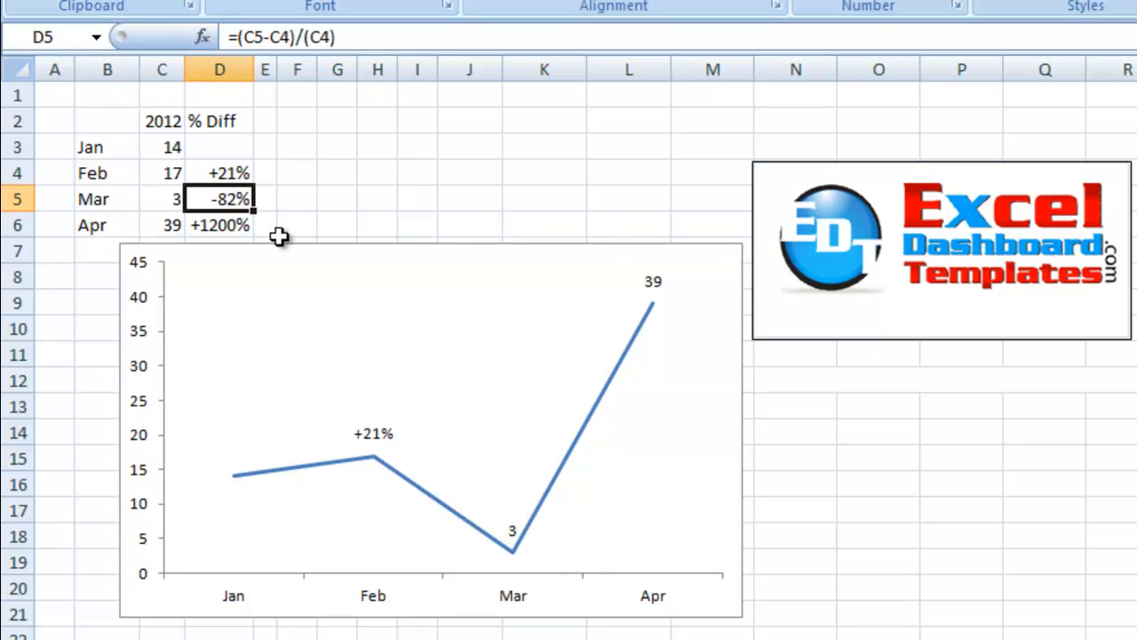
mouse_move(514, 533)
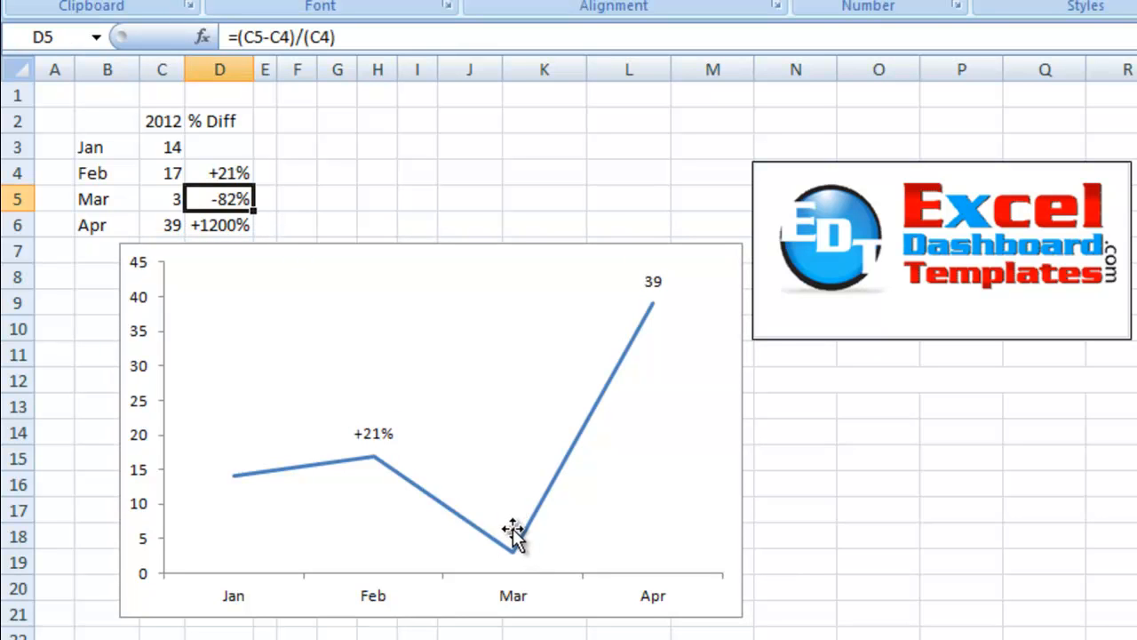
Step: Select only the Mar data label to link it to its % Diff cell D5 (-82%)
left_click(512, 531)
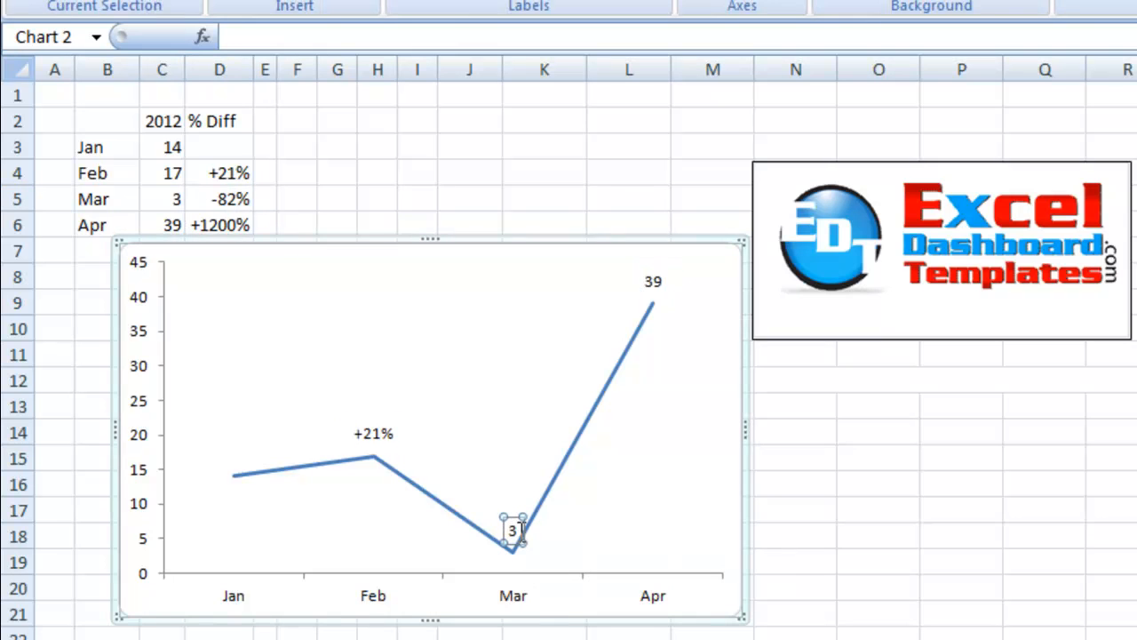
left_click(221, 199)
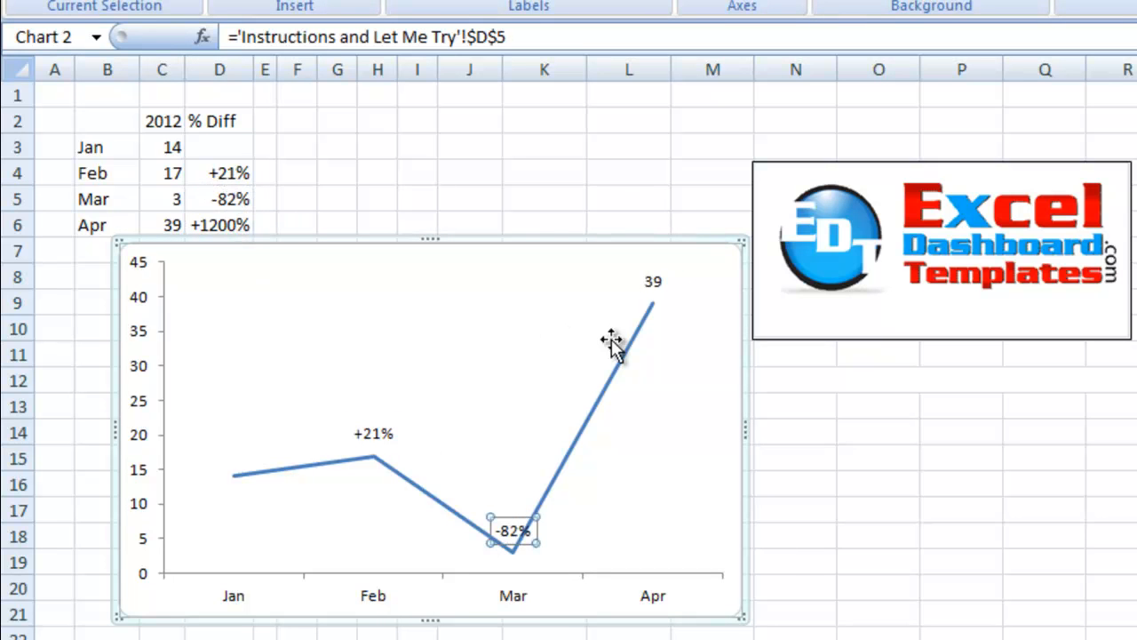
mouse_move(656, 281)
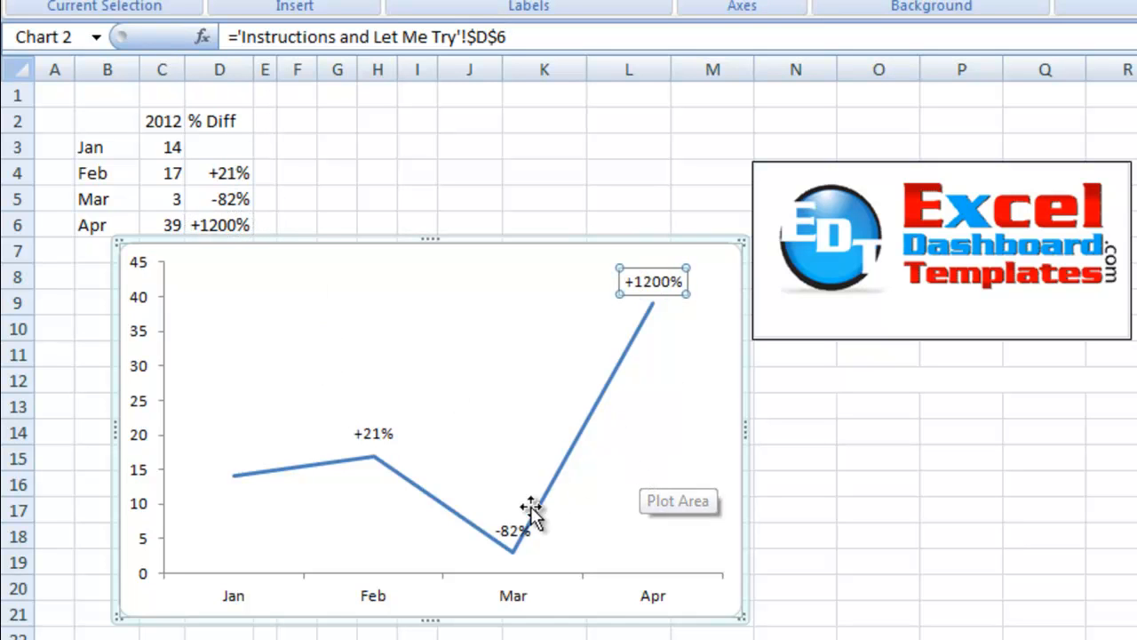
mouse_move(516, 531)
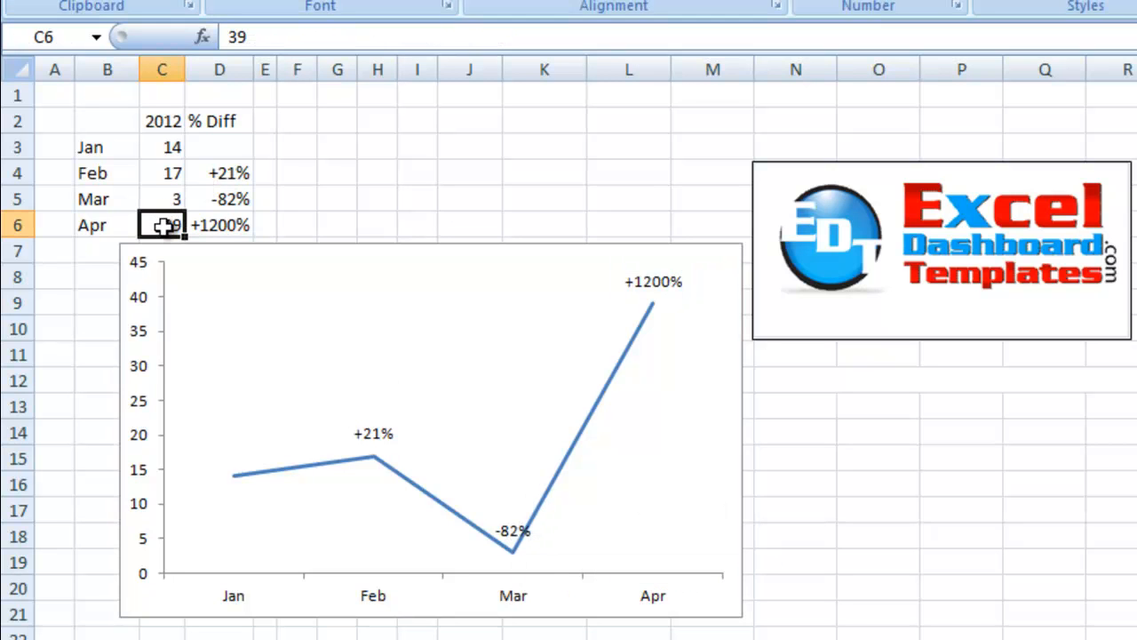
Step: Set April sales to 35 and March to 9 so the labels update to -47% and +289%
type("35")
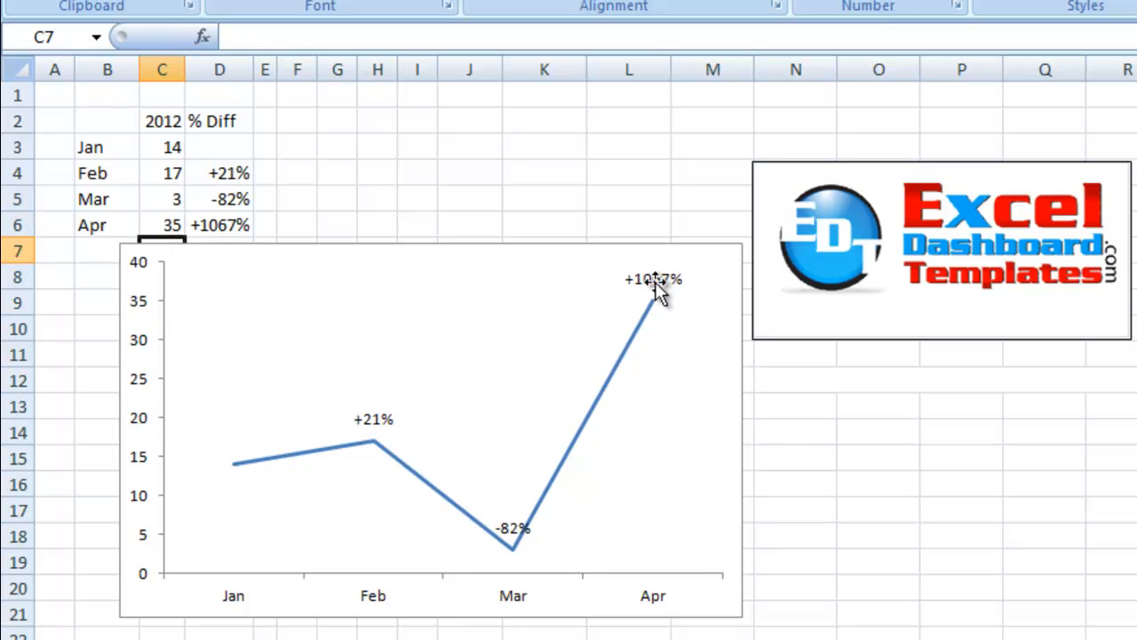
mouse_move(199, 238)
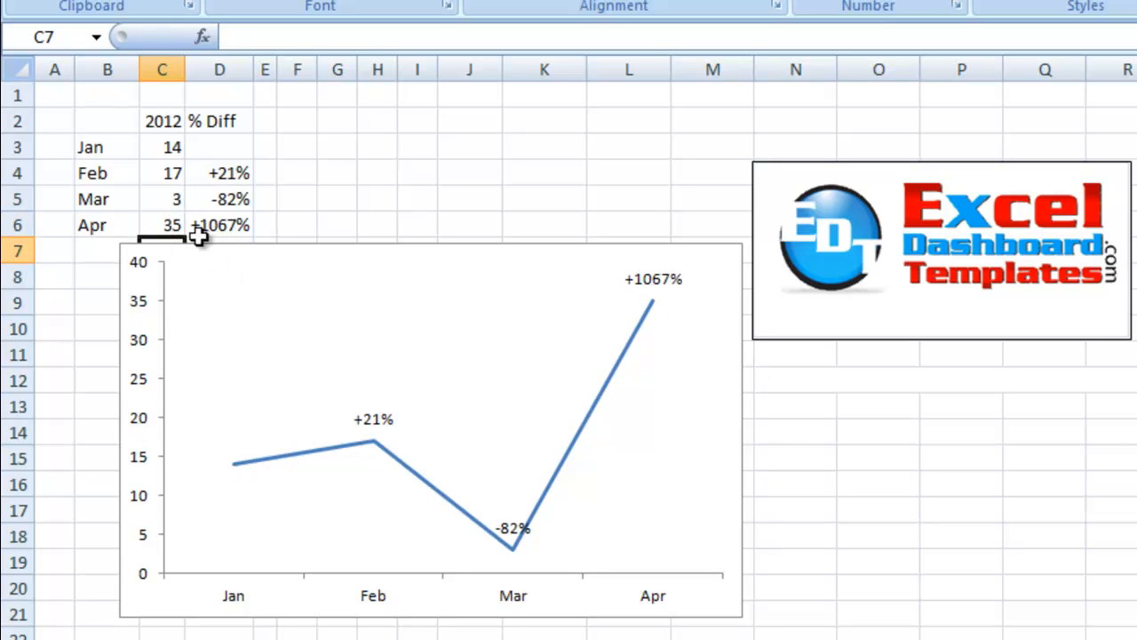
left_click(162, 199)
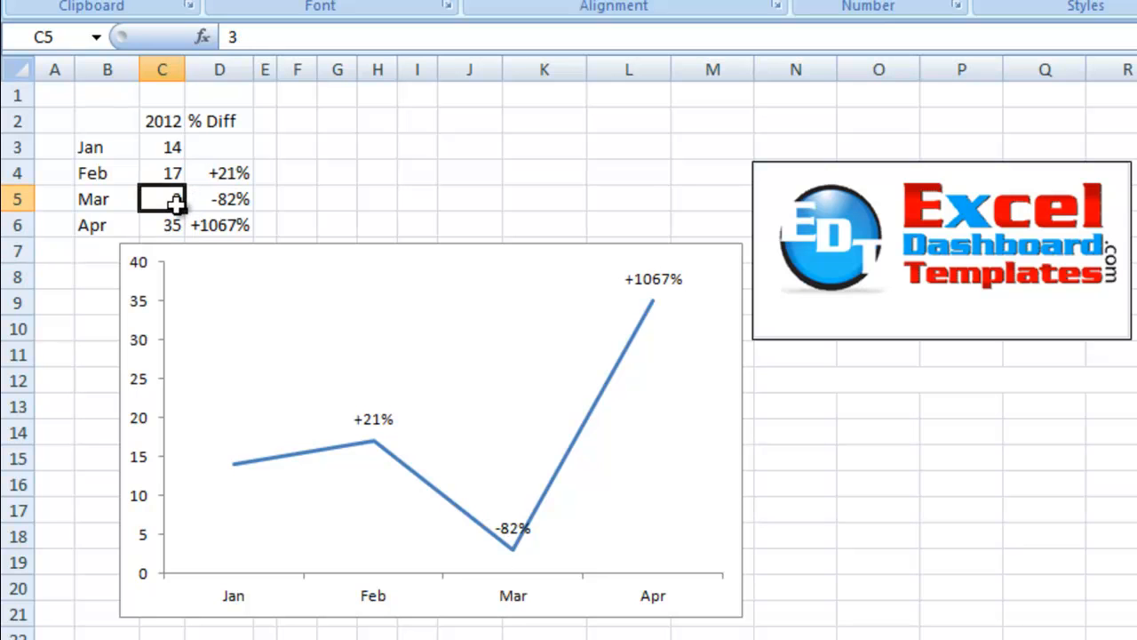
type("9")
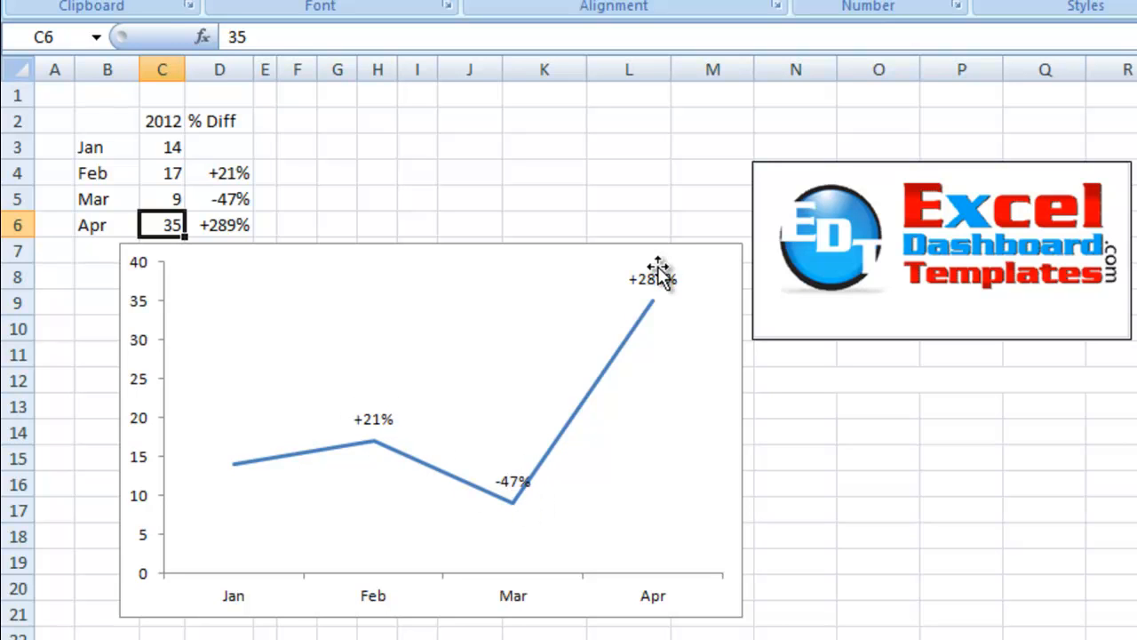
mouse_move(294, 270)
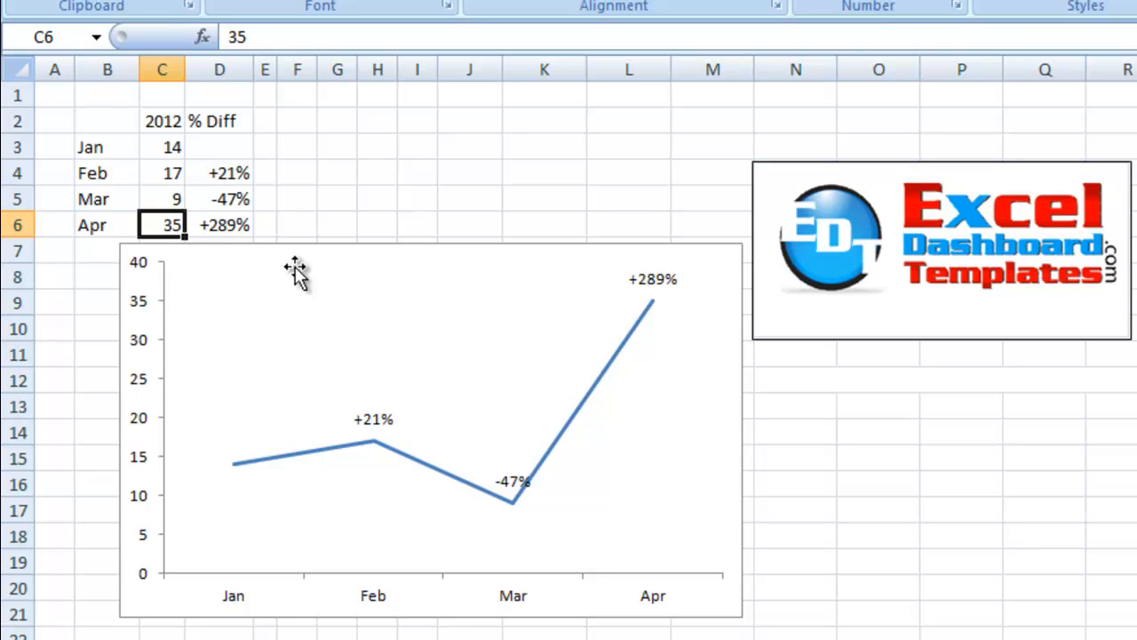
mouse_move(452, 320)
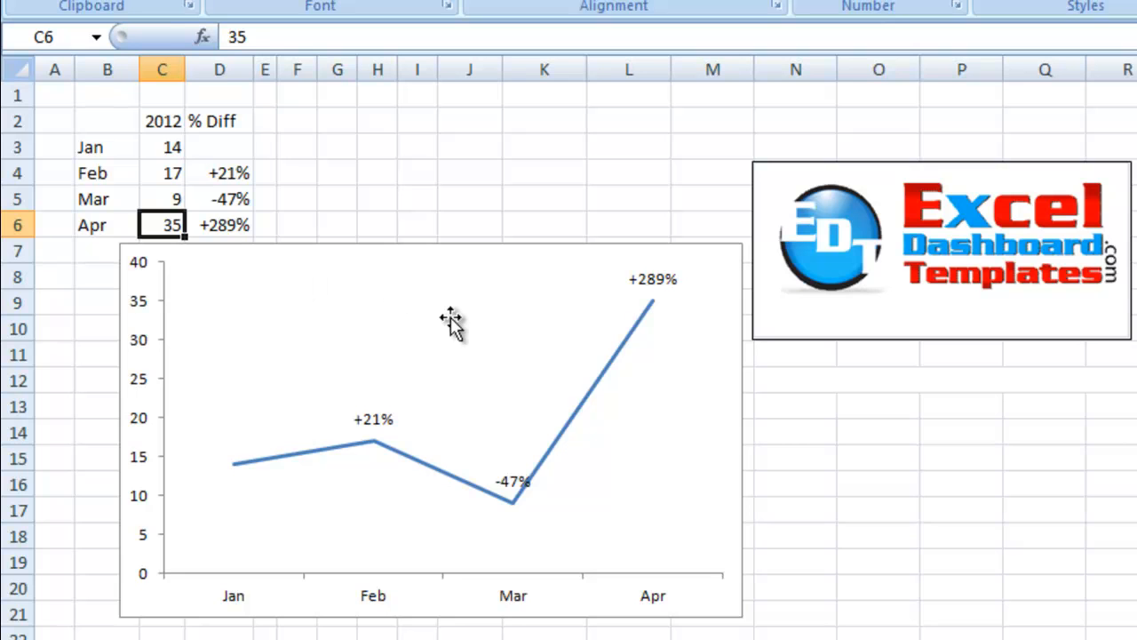
mouse_move(377, 428)
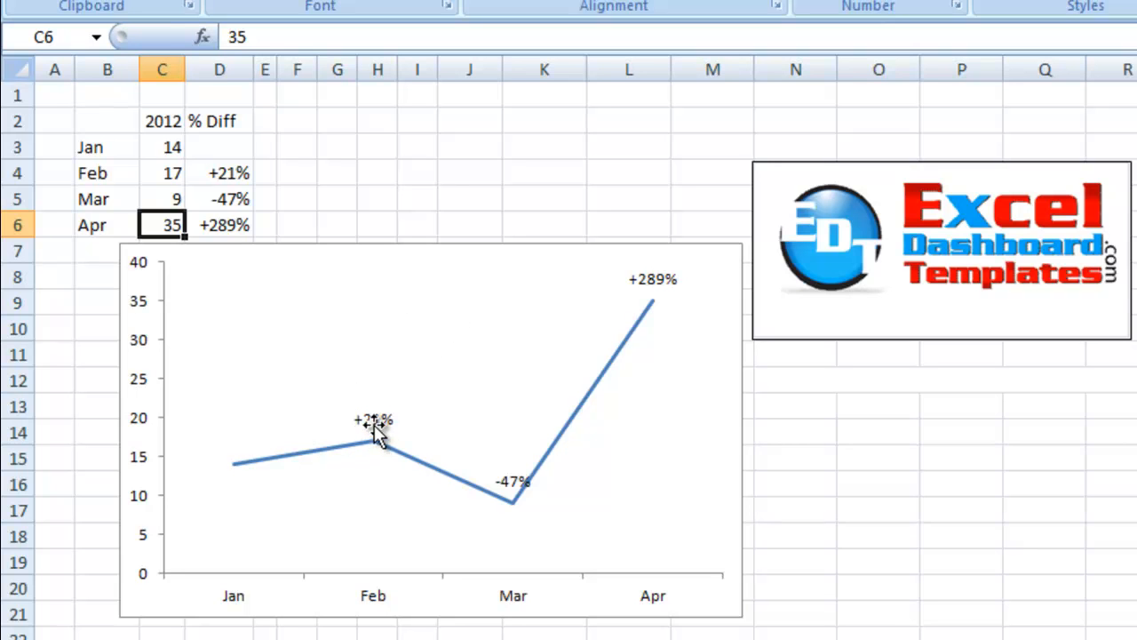
mouse_move(946, 316)
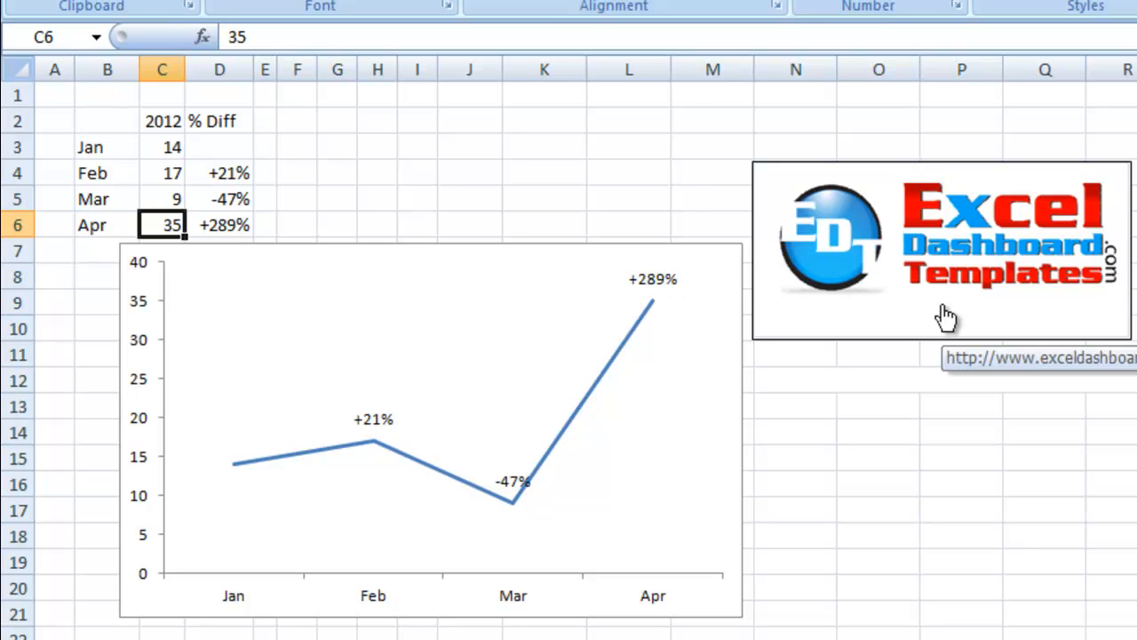
mouse_move(968, 317)
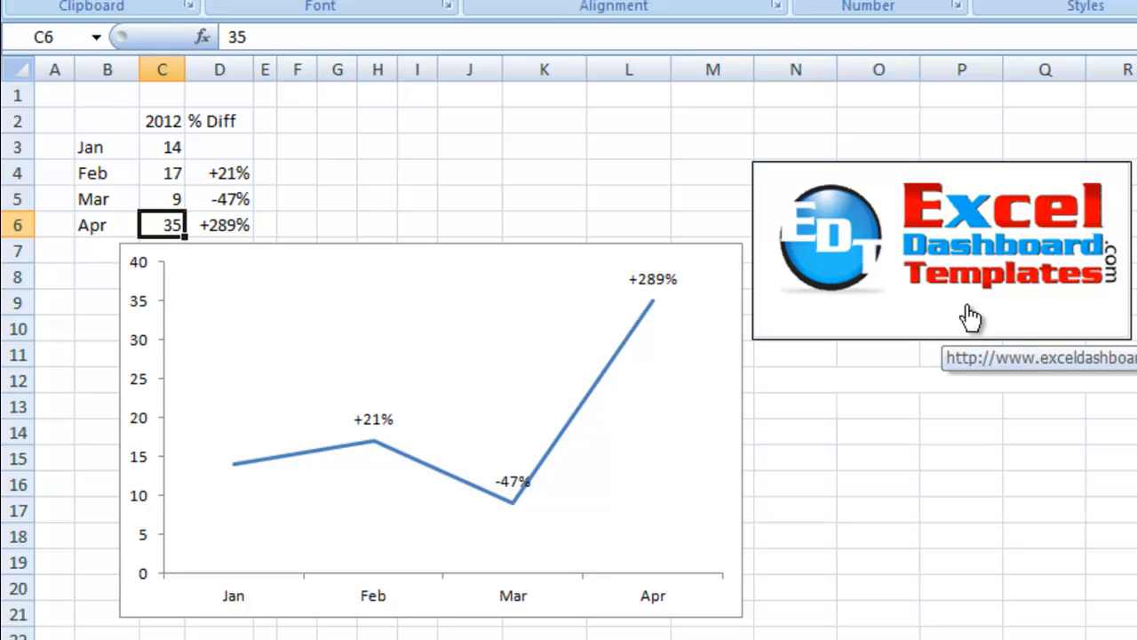